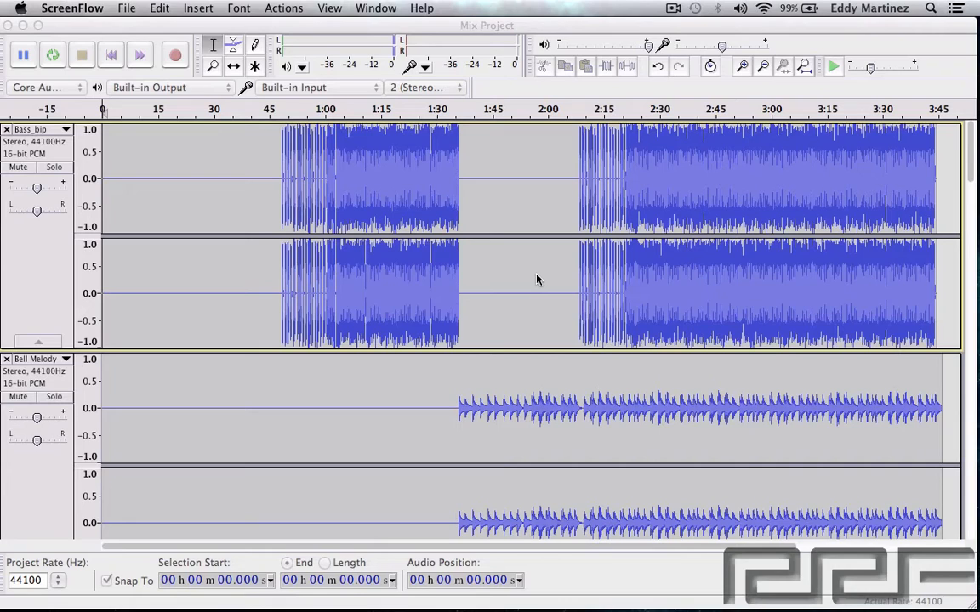
pyautogui.moveTo(499, 267)
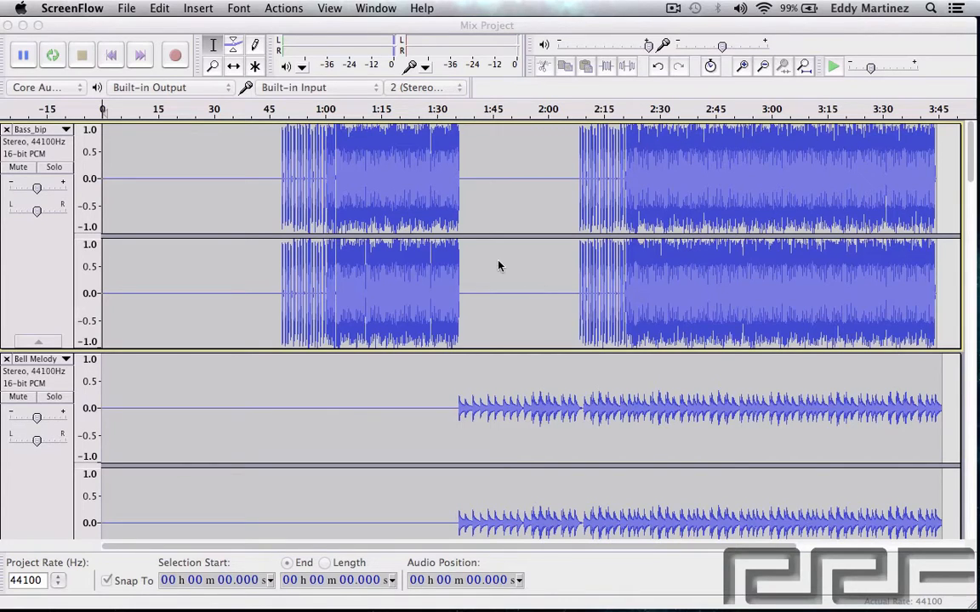
# Step: Bring the Audacity Mix Project window to the front and open the File menu
pyautogui.click(64, 7)
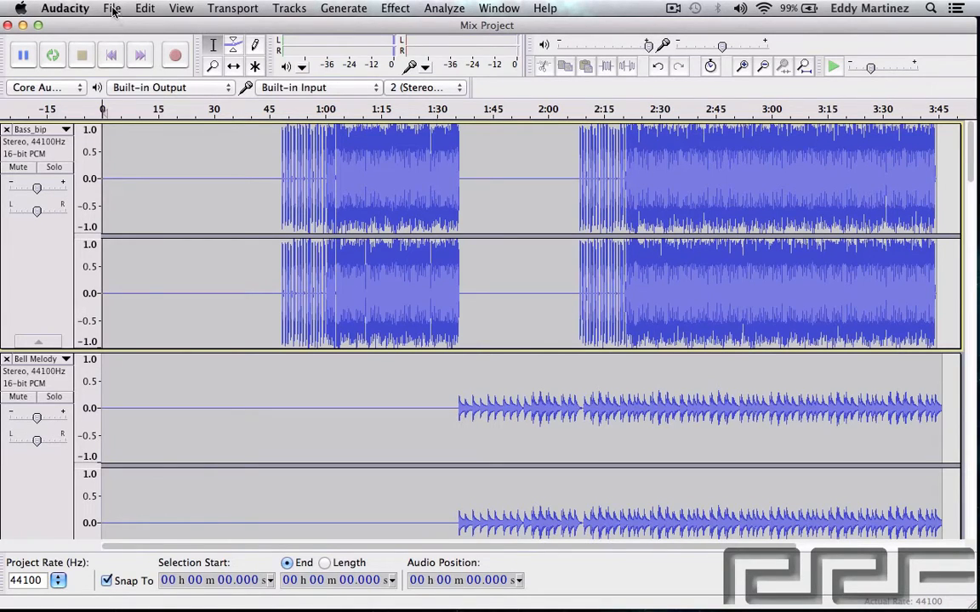
pyautogui.click(111, 8)
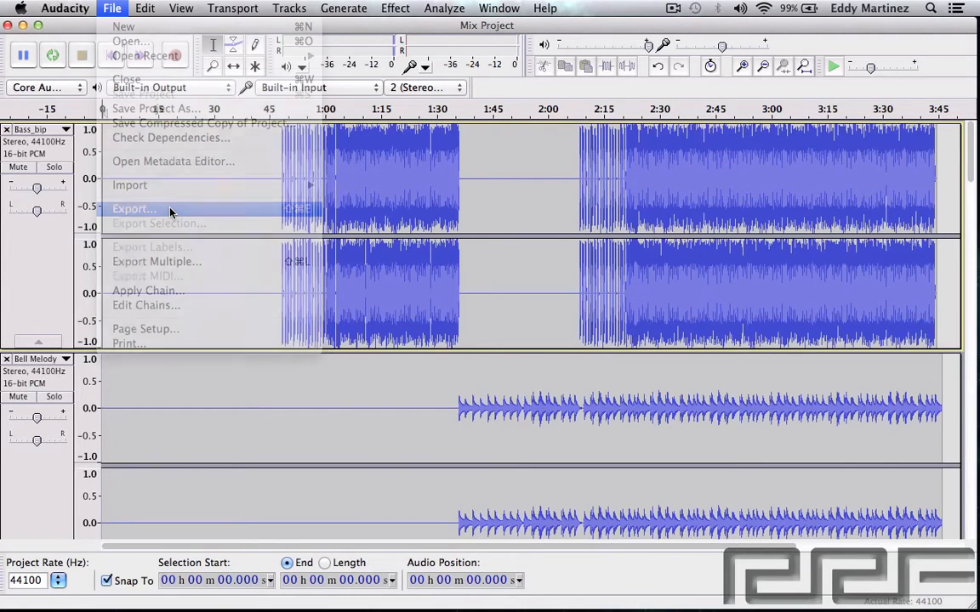
# Step: Start exporting the mix and rename the Desktop WAV file to 'Dream (Mix One)'
pyautogui.click(133, 208)
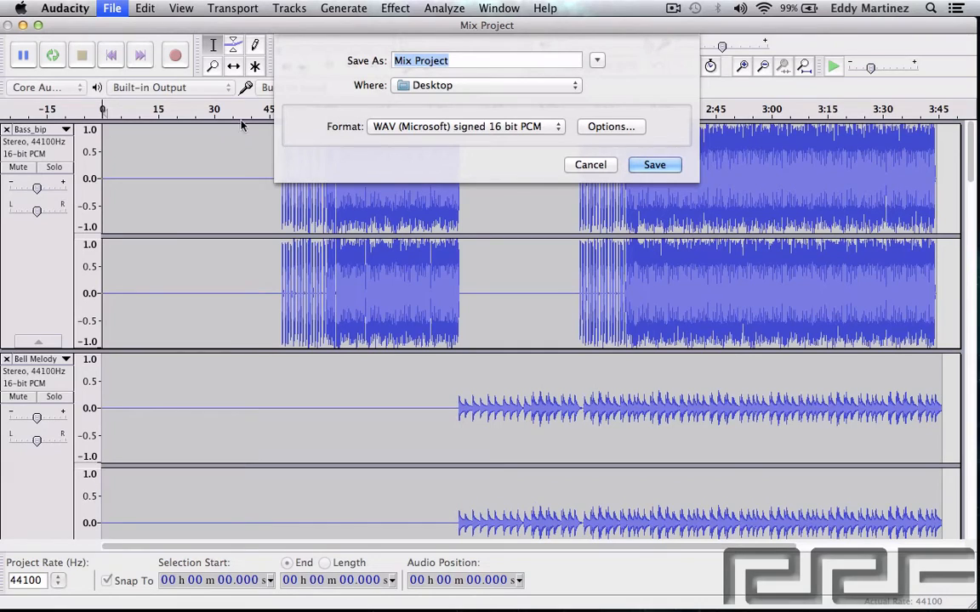
pyautogui.click(476, 61)
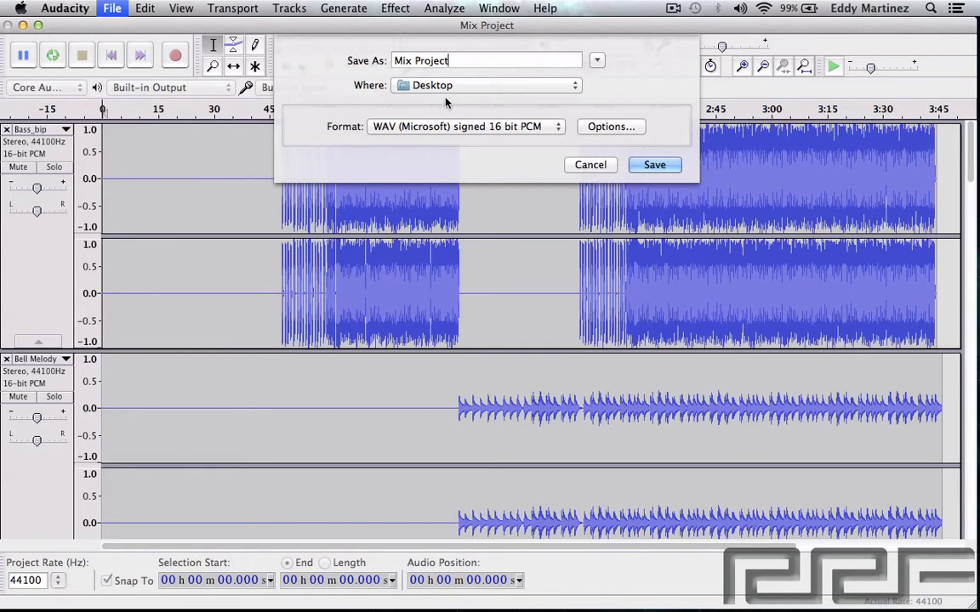
pyautogui.moveTo(676, 124)
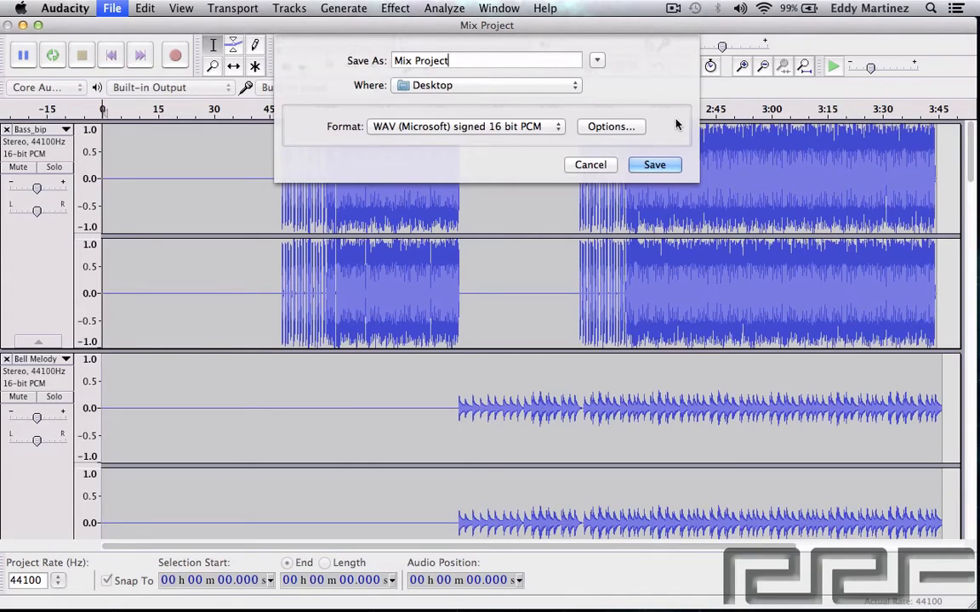
pyautogui.moveTo(604, 98)
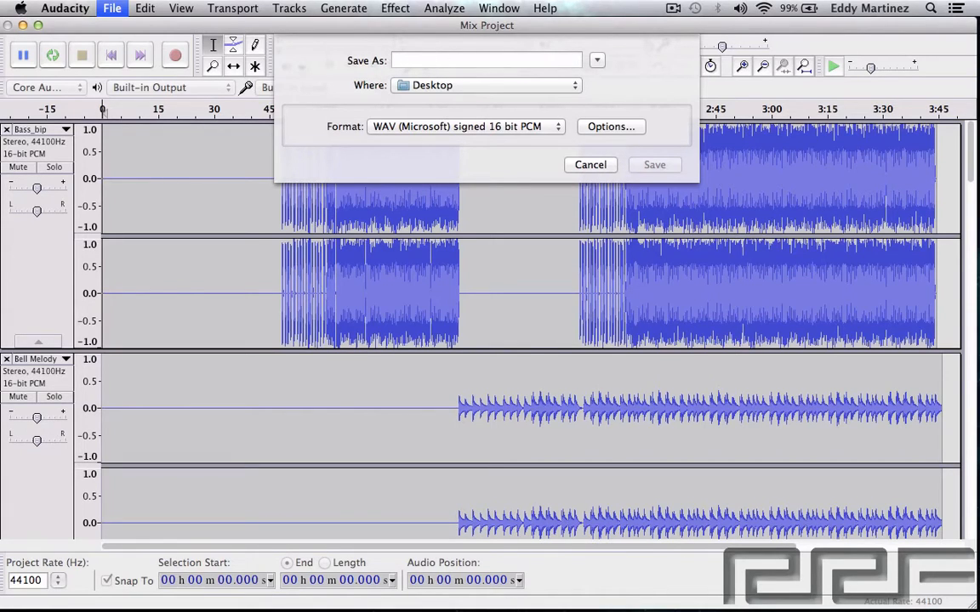
pyautogui.write('D')
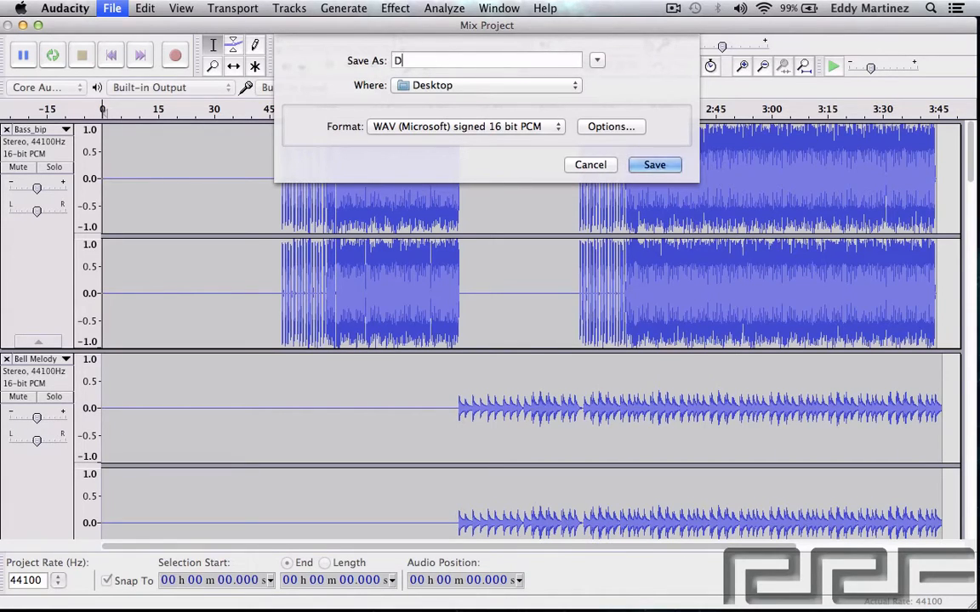
pyautogui.write('ream')
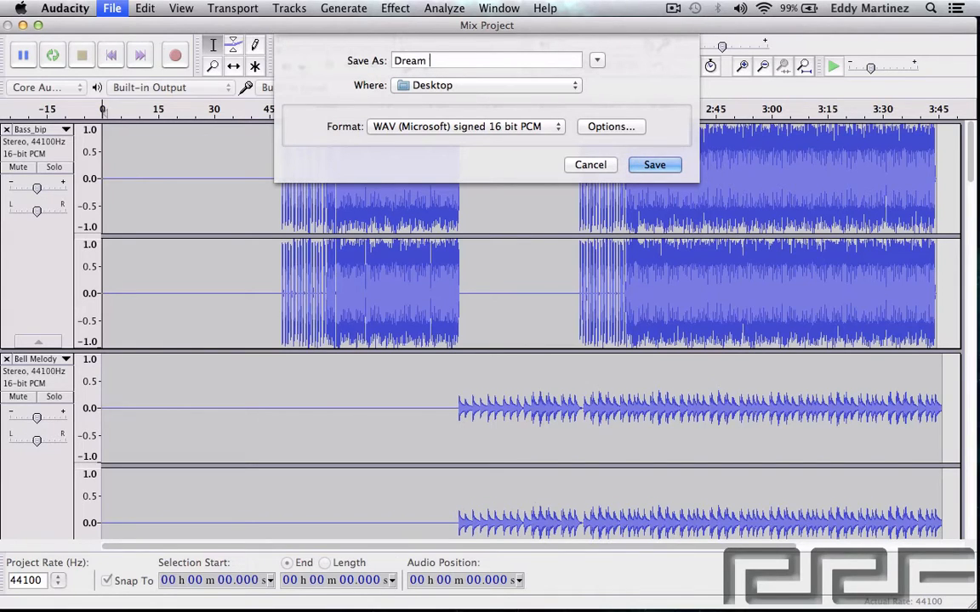
pyautogui.write('(')
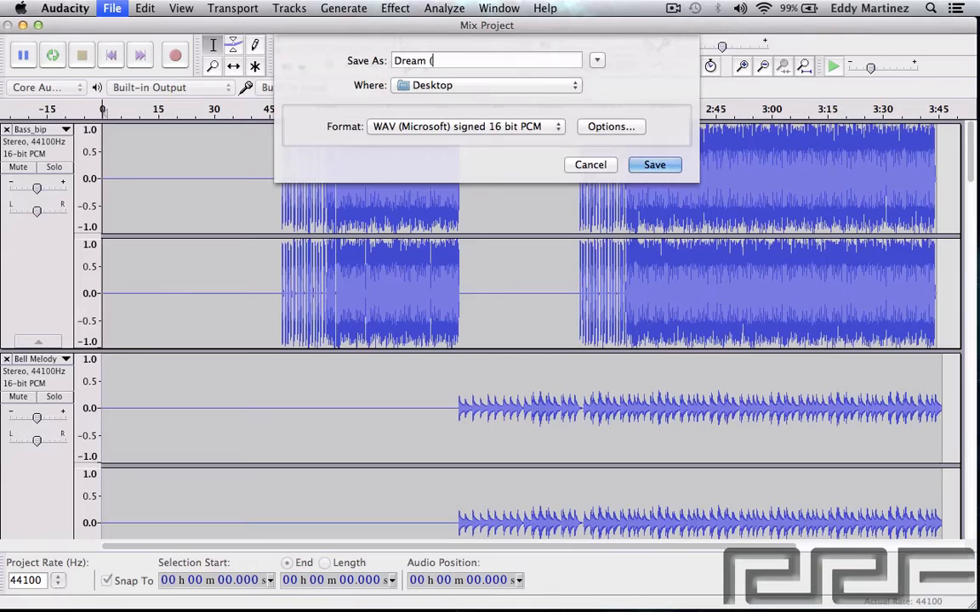
pyautogui.write('mi')
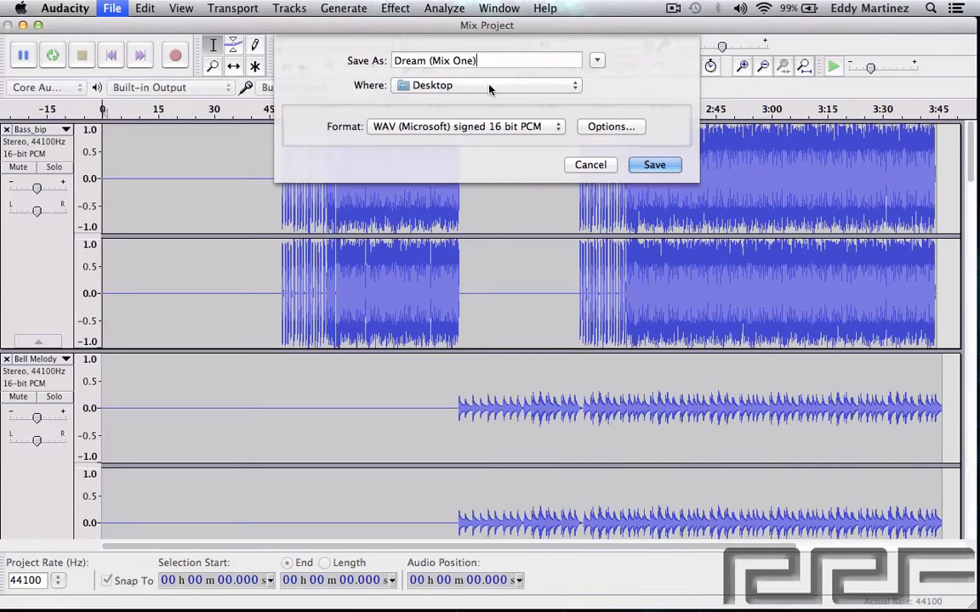
pyautogui.click(464, 126)
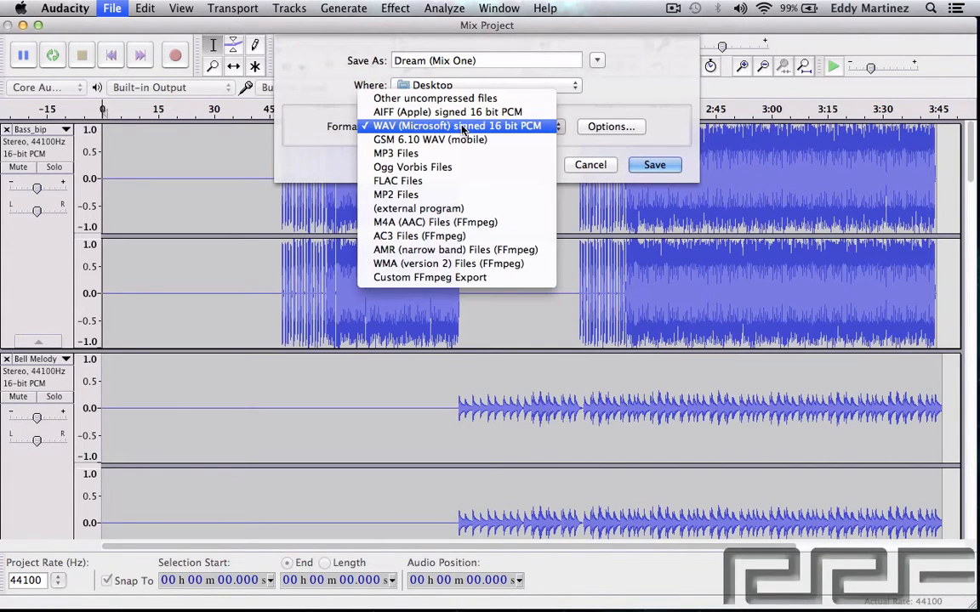
pyautogui.moveTo(455, 126)
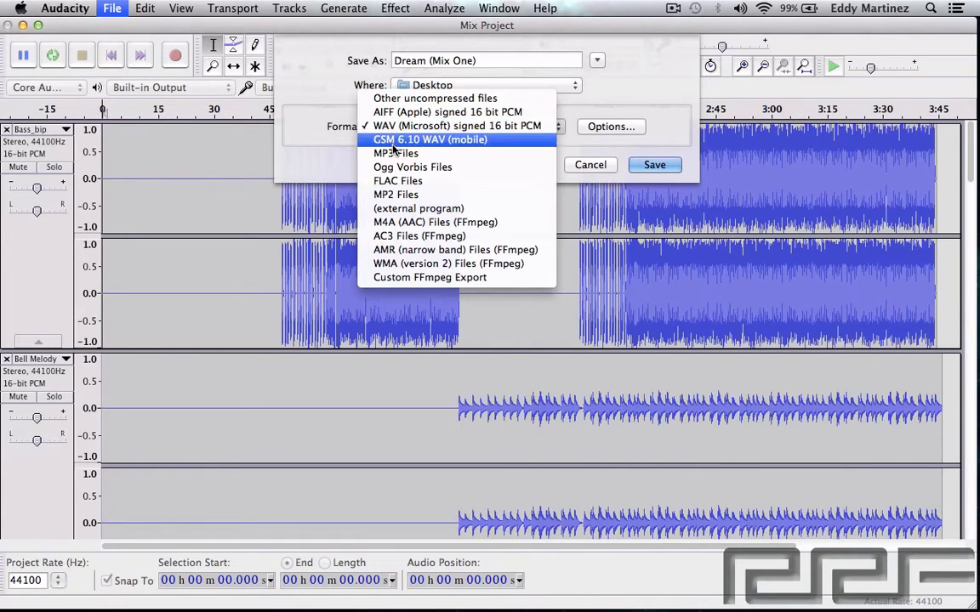
pyautogui.moveTo(458, 126)
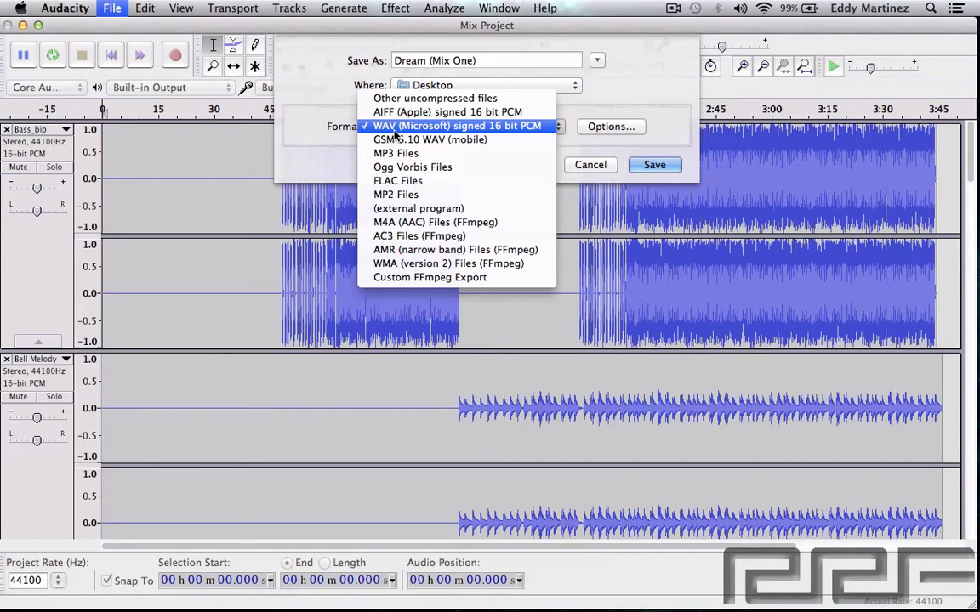
pyautogui.moveTo(416, 134)
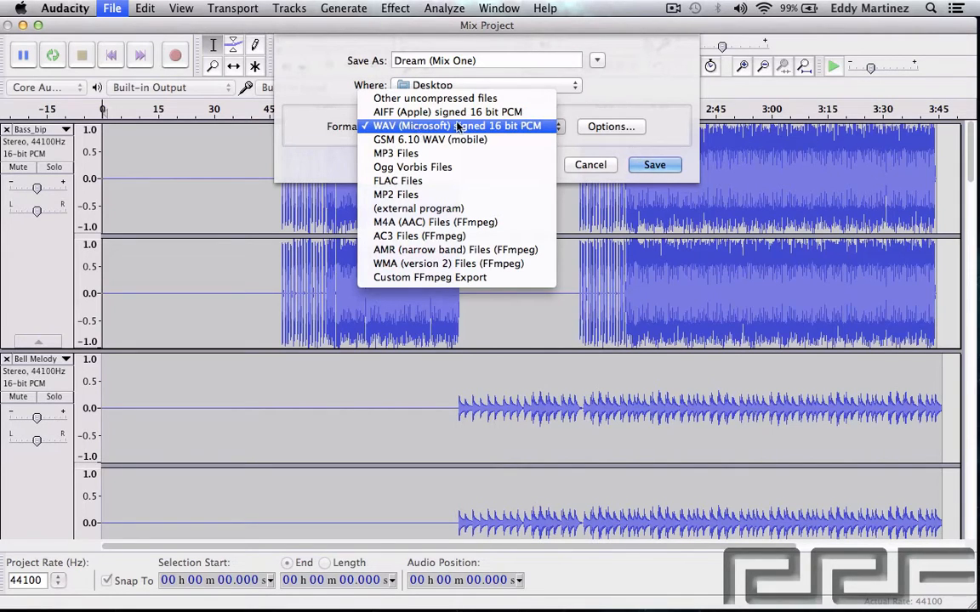
pyautogui.moveTo(430, 139)
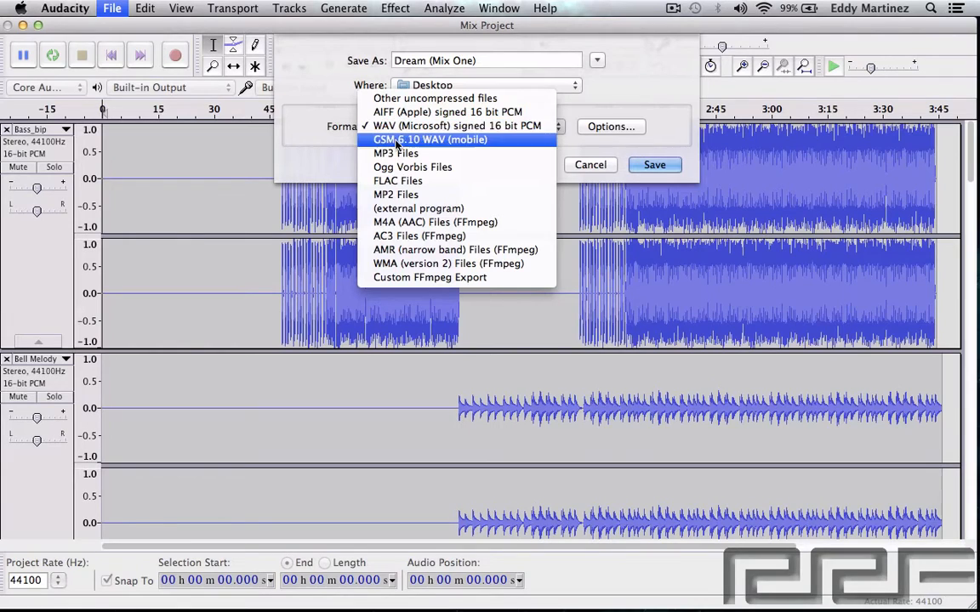
pyautogui.moveTo(396, 153)
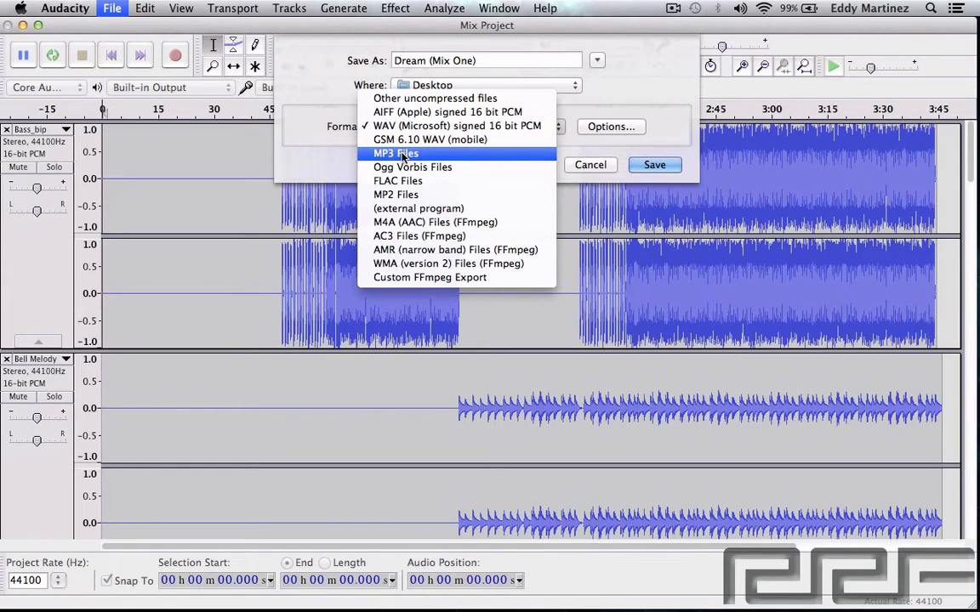
pyautogui.moveTo(429, 140)
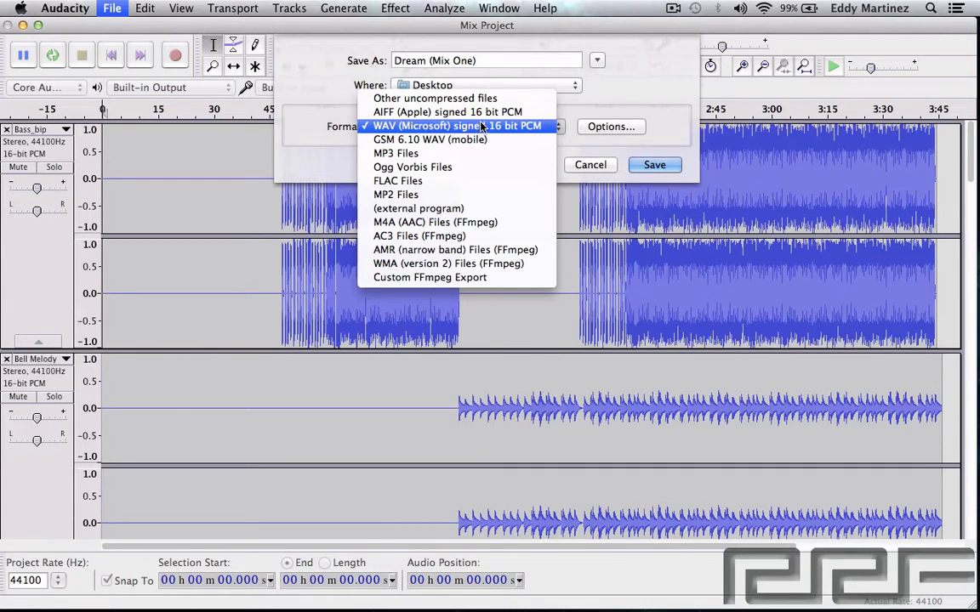
pyautogui.click(459, 125)
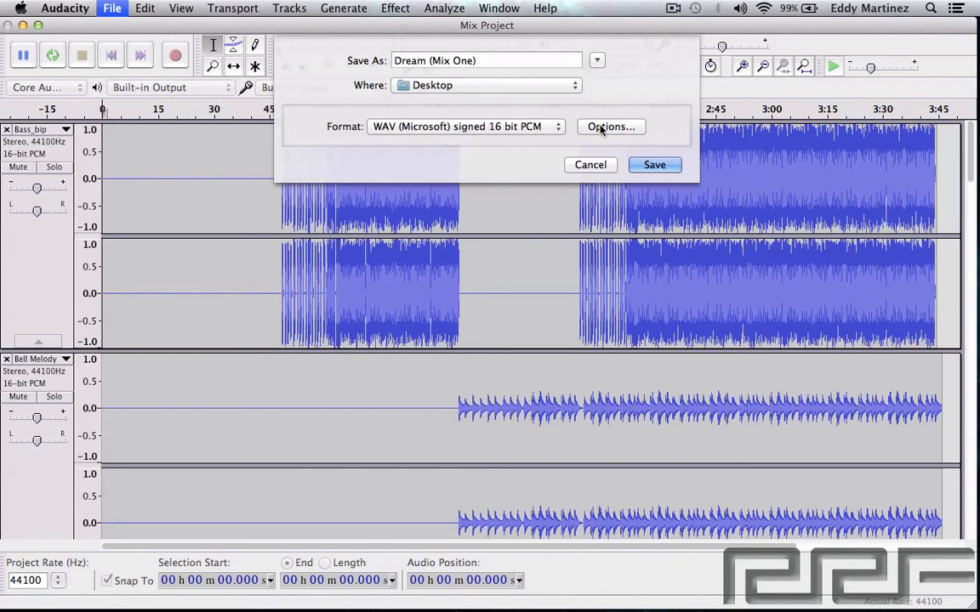
# Step: Confirm WAV has no extra options, save the export, and disable the mixdown warning
pyautogui.click(610, 127)
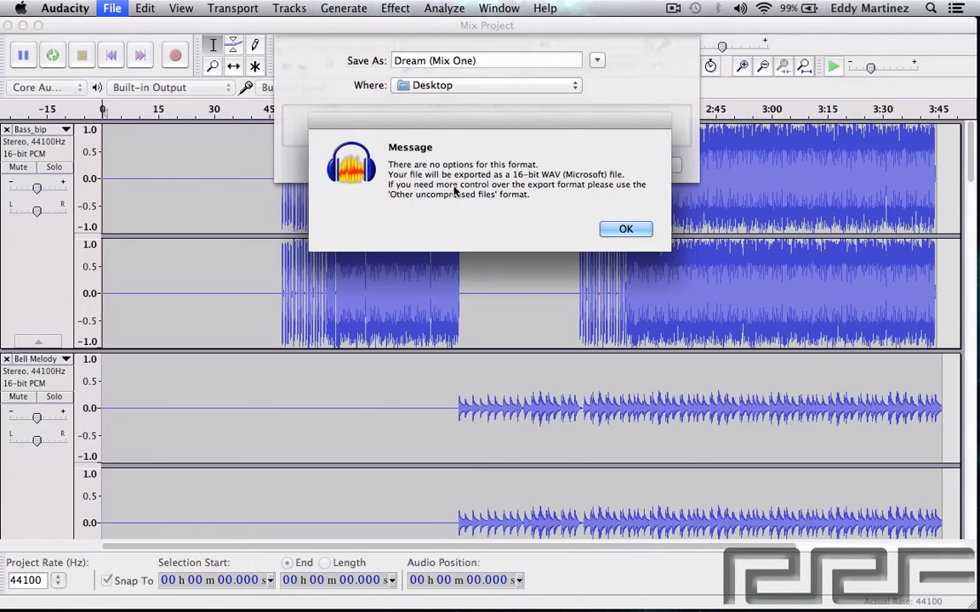
pyautogui.moveTo(627, 157)
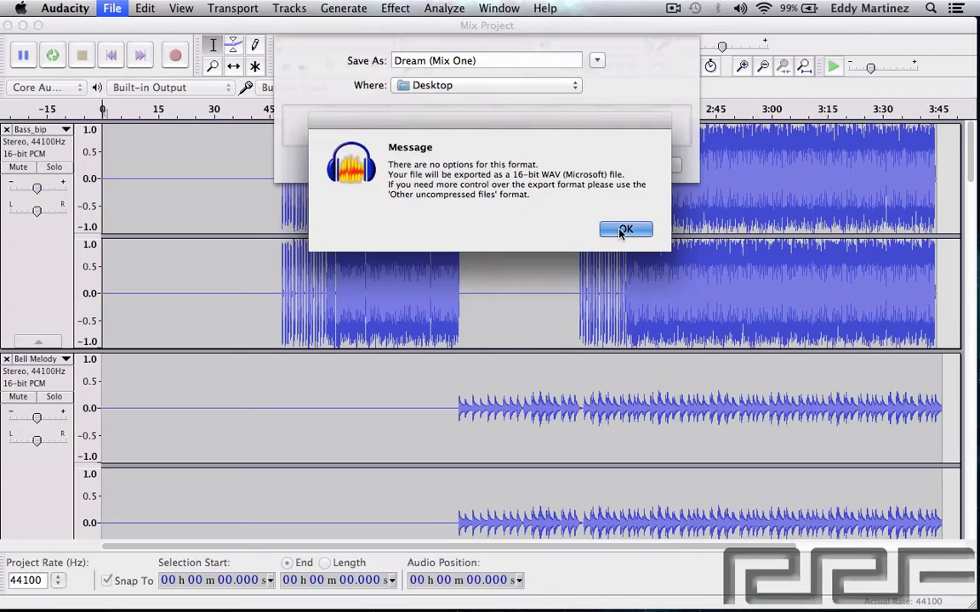
pyautogui.click(625, 229)
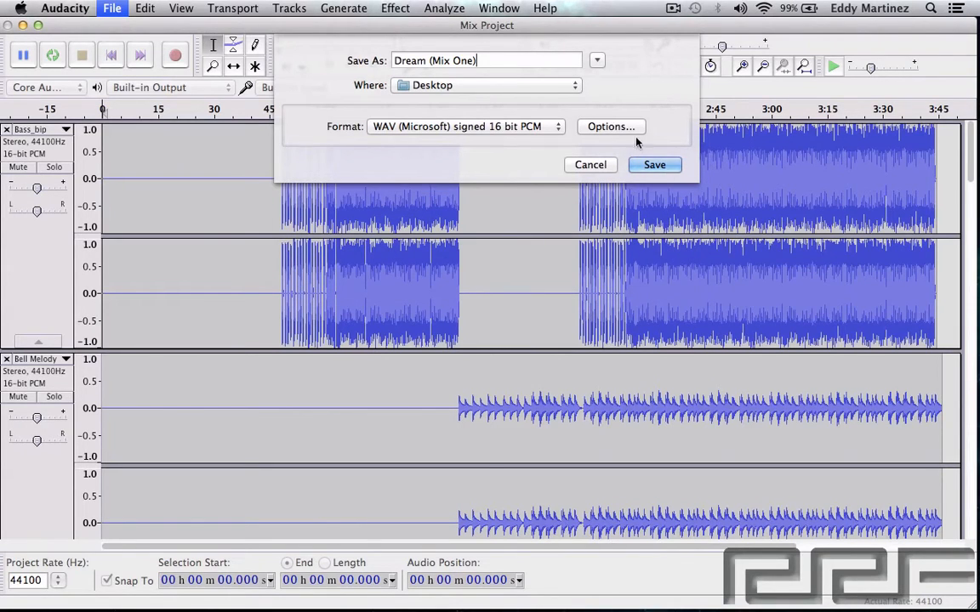
pyautogui.click(654, 164)
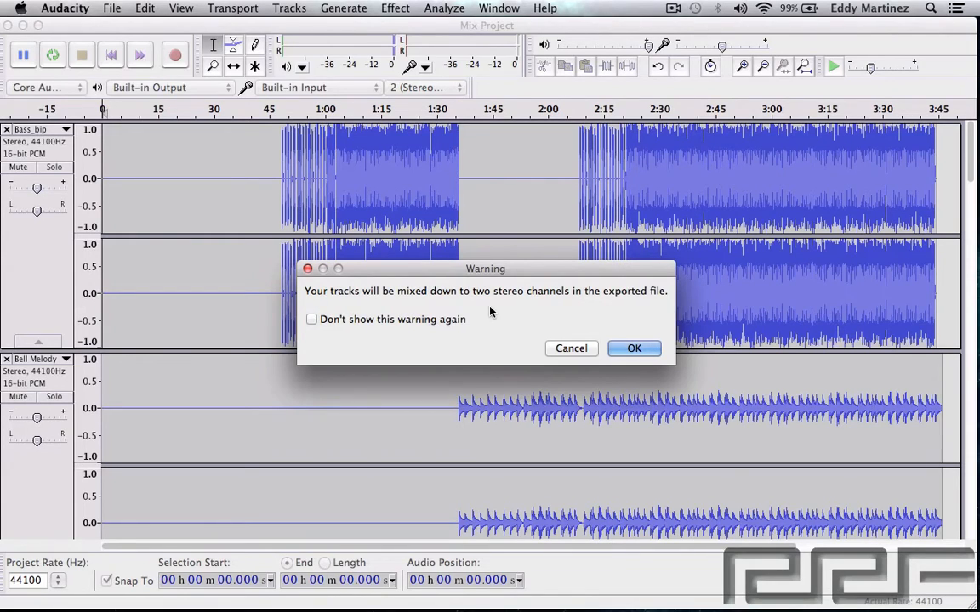
pyautogui.moveTo(502, 316)
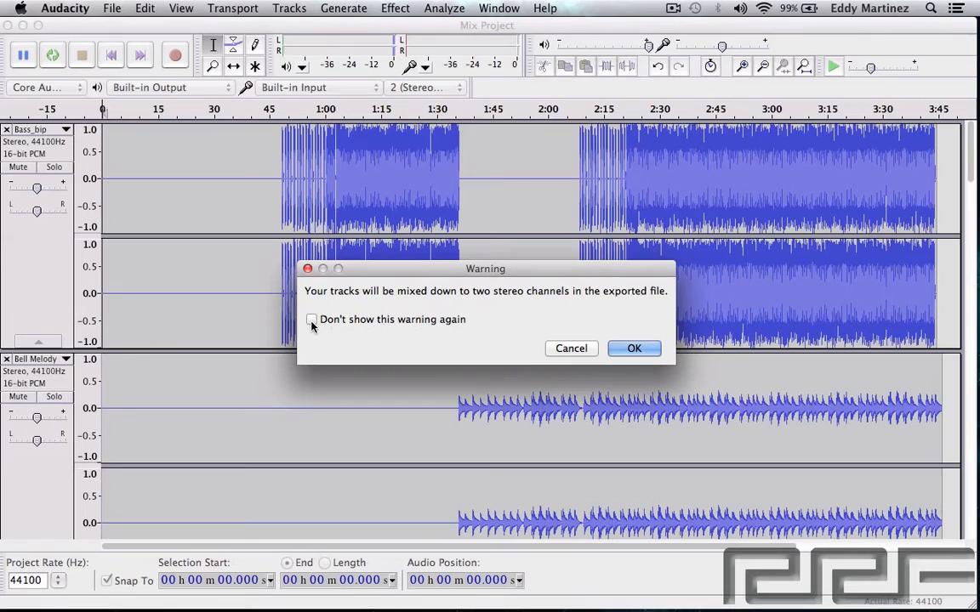
pyautogui.click(312, 319)
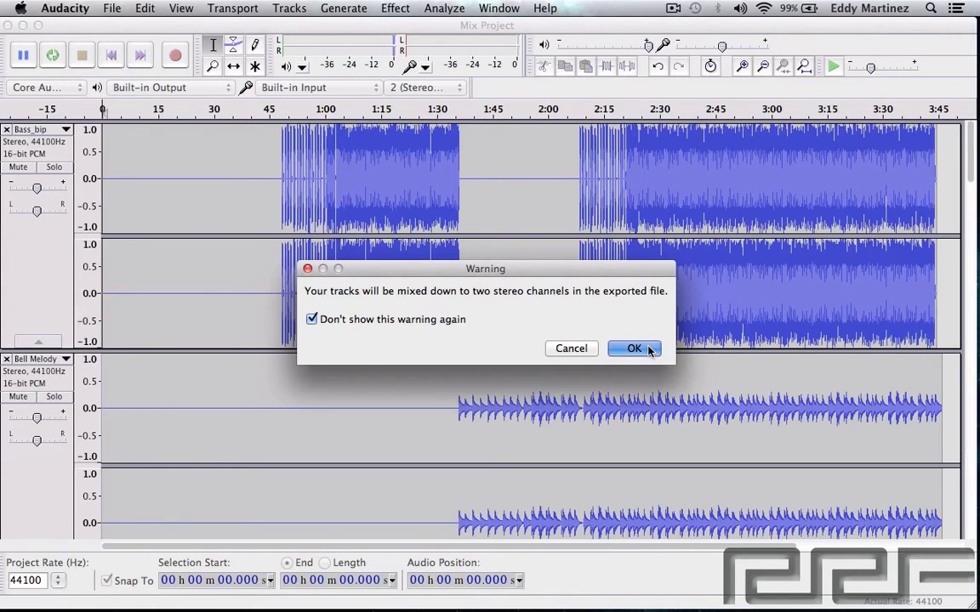
# Step: Accept the stereo mixdown and move the Edit Metadata dialog up to review tags
pyautogui.click(633, 348)
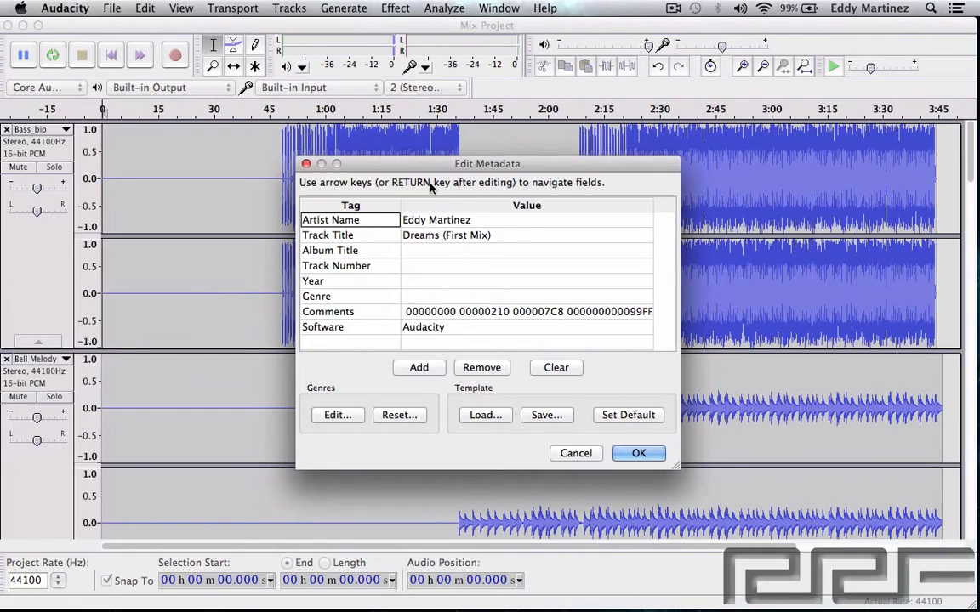
pyautogui.moveTo(486, 164); pyautogui.dragTo(483, 29)
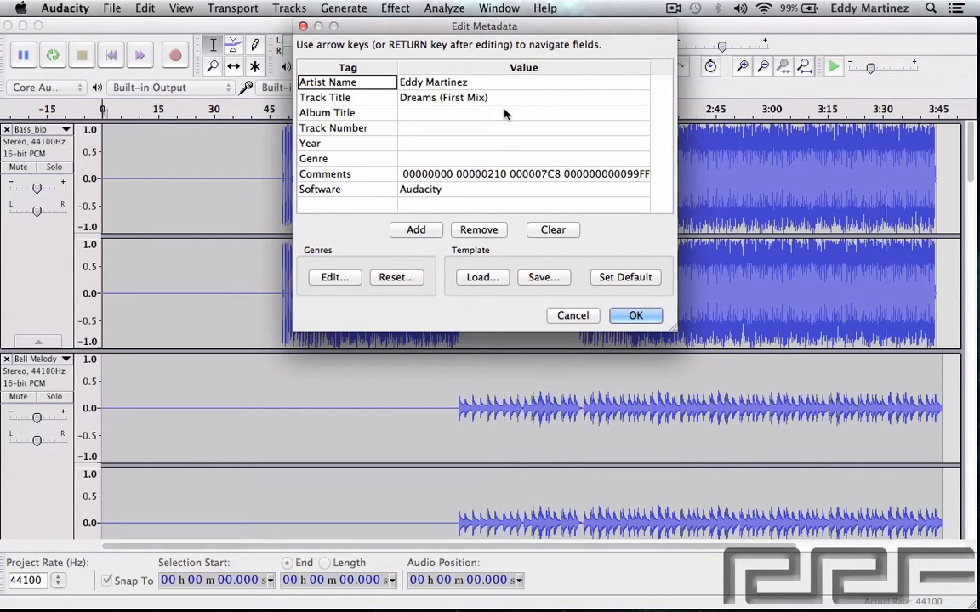
pyautogui.moveTo(431, 174)
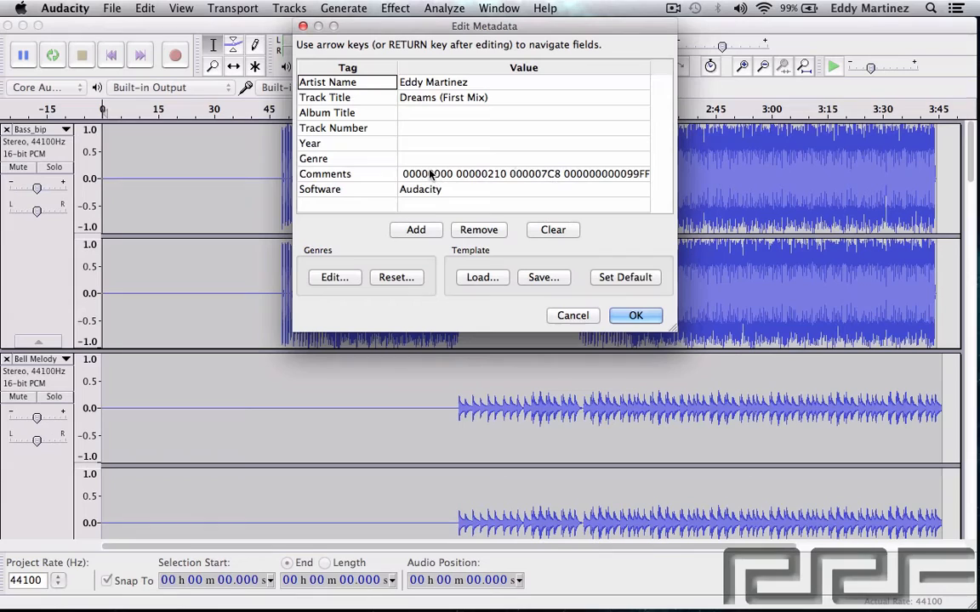
pyautogui.click(523, 174)
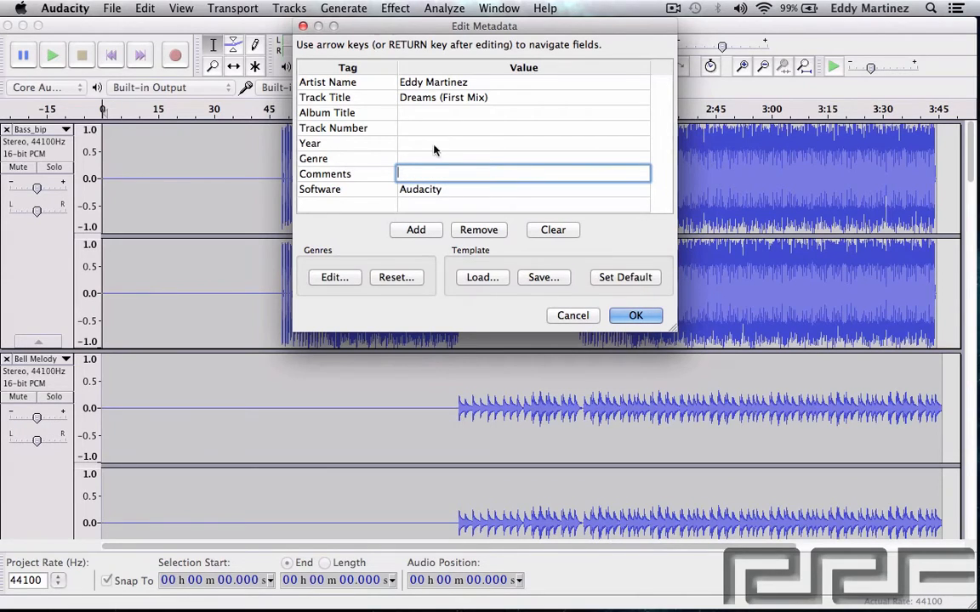
pyautogui.click(523, 112)
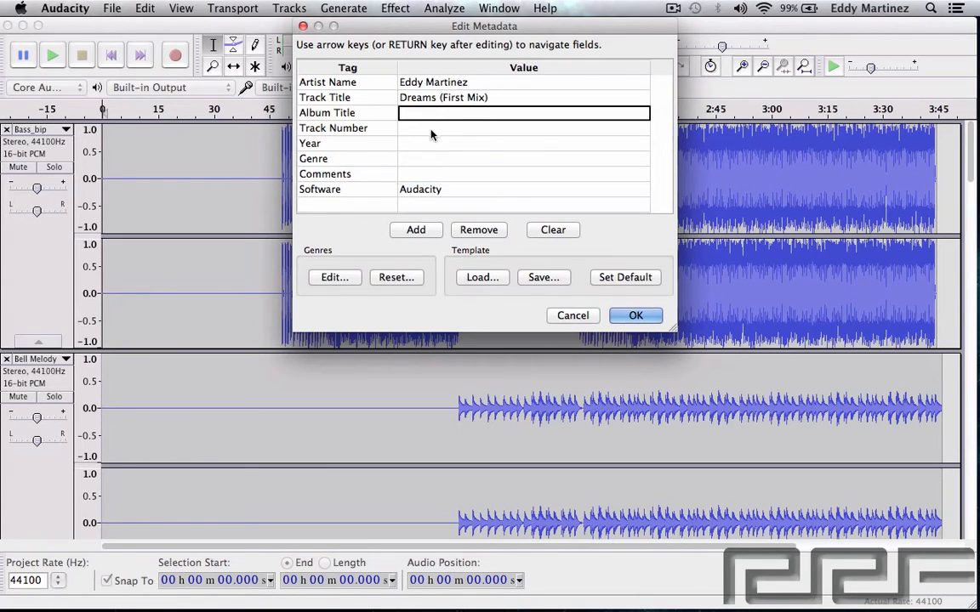
# Step: Tag the mix with Year 2013 and Genre Electronic, then finish the export
pyautogui.click(523, 143)
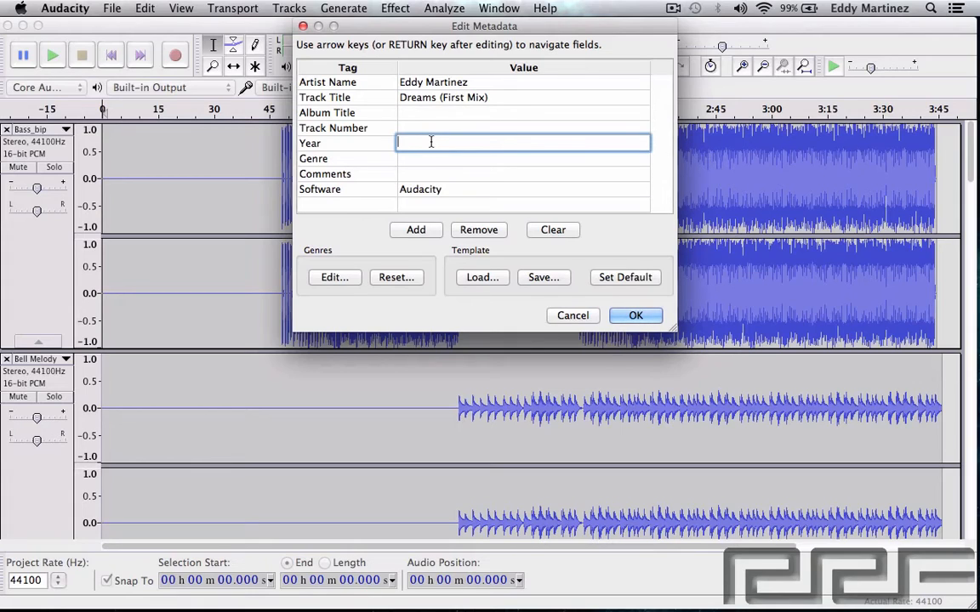
pyautogui.write('201')
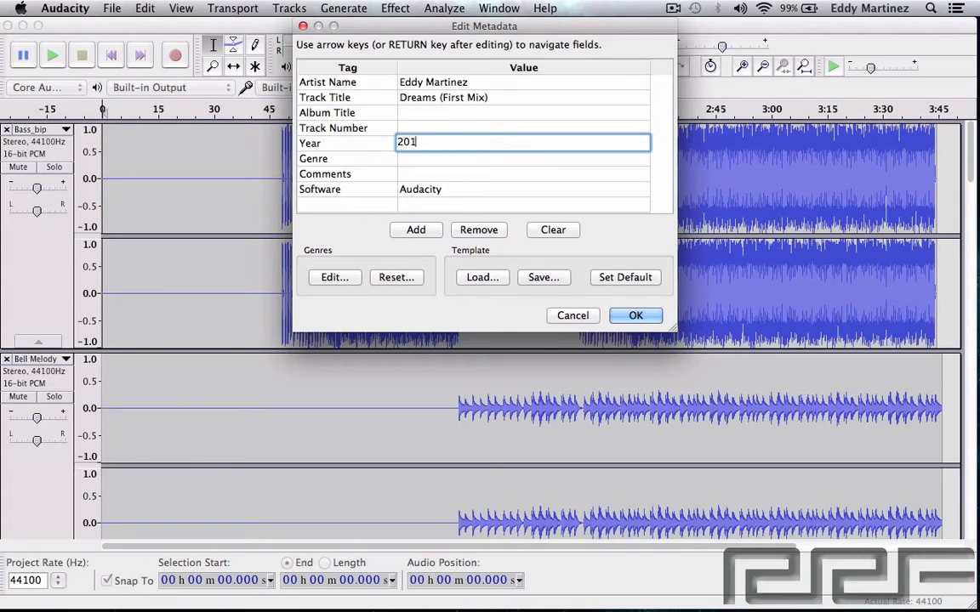
pyautogui.write('3')
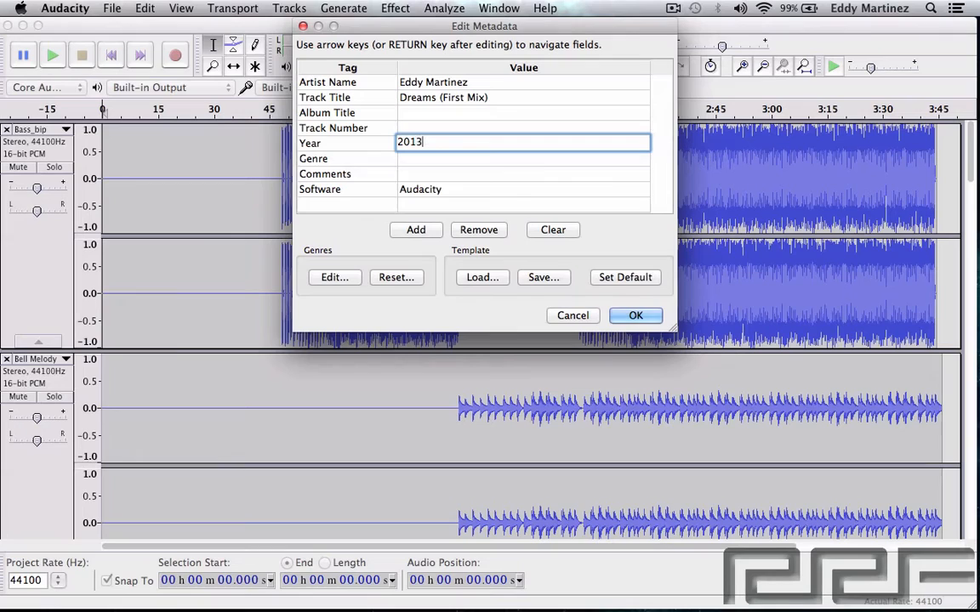
pyautogui.click(522, 159)
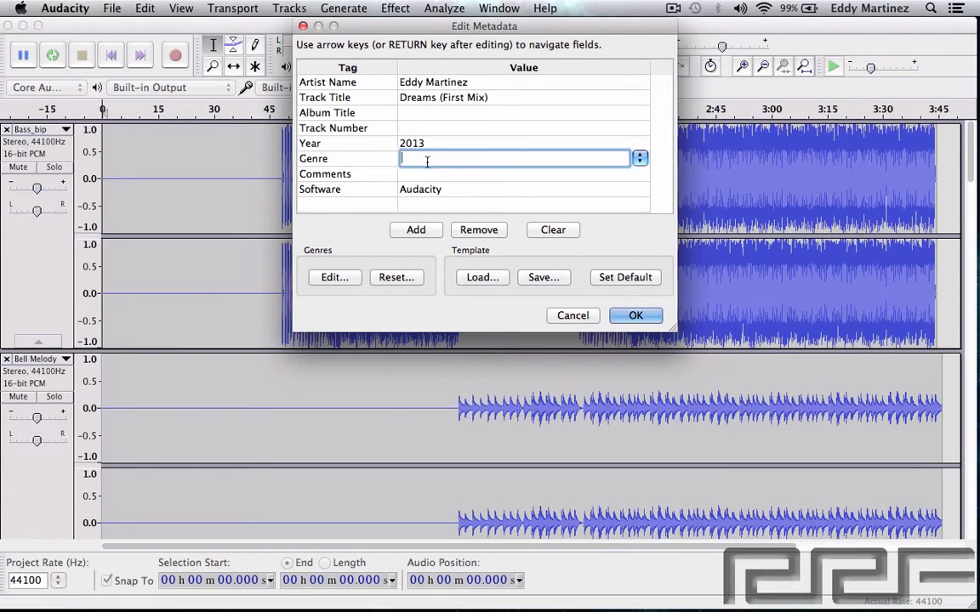
pyautogui.write('Electronic')
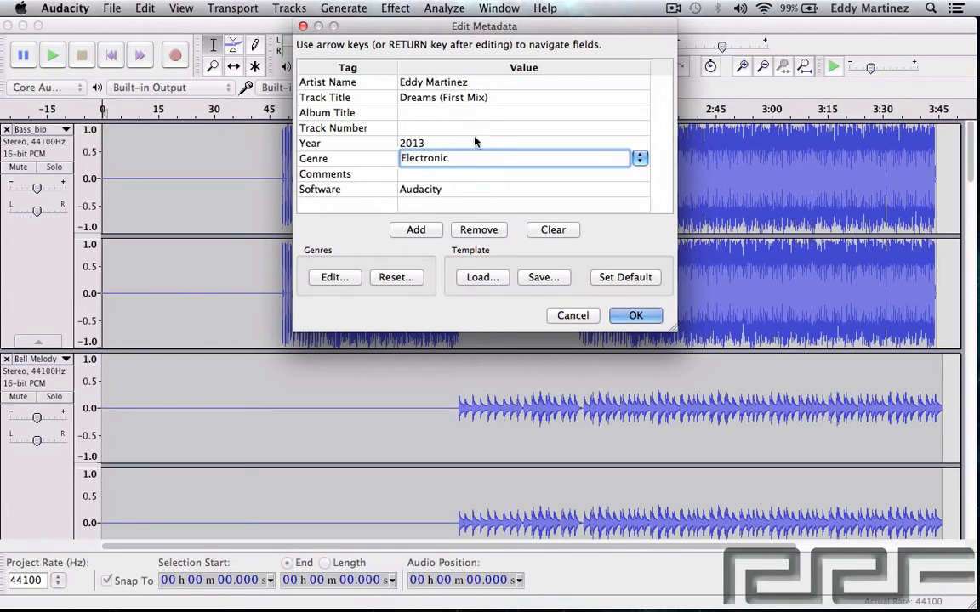
pyautogui.moveTo(640, 245)
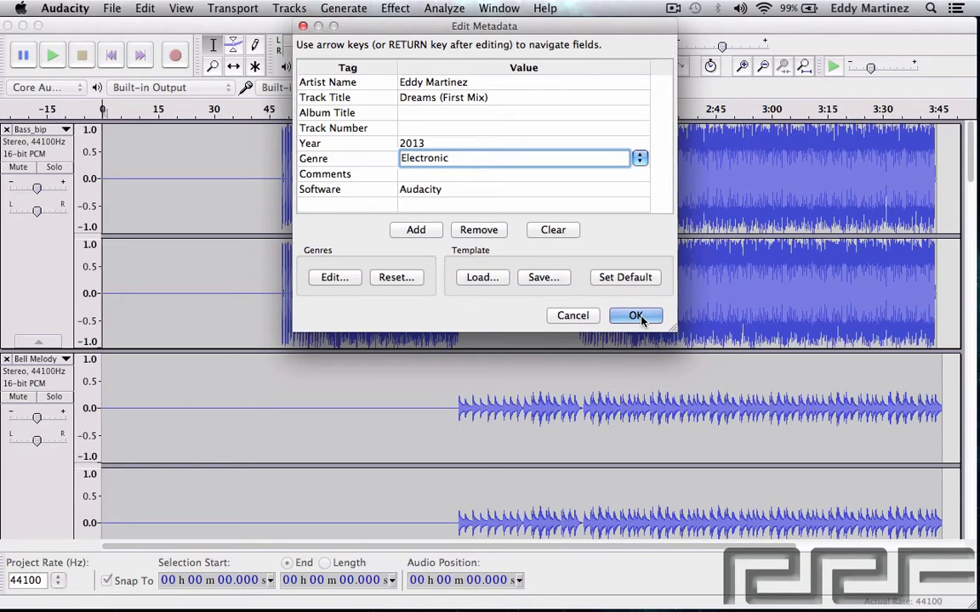
pyautogui.moveTo(635, 315)
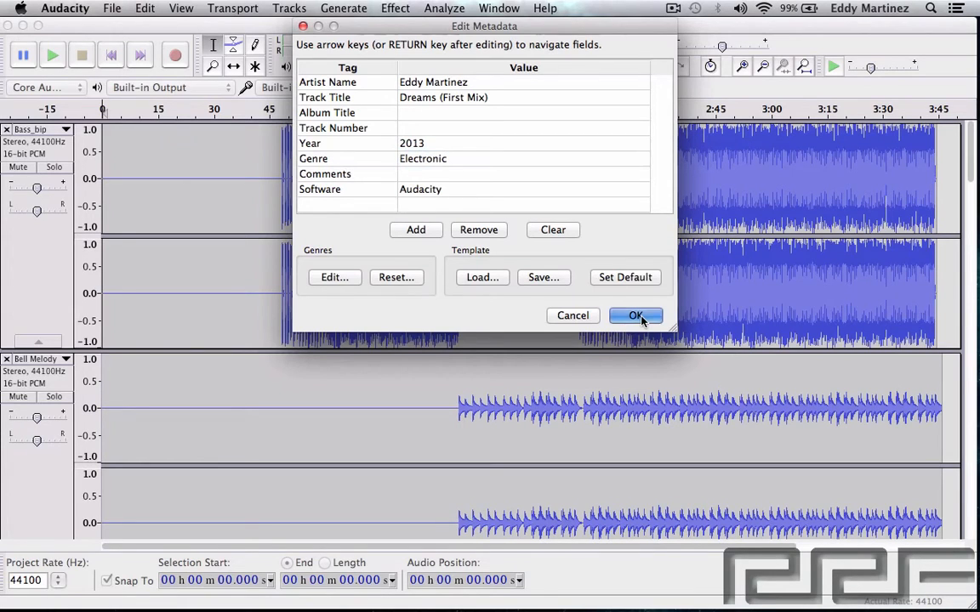
pyautogui.click(636, 316)
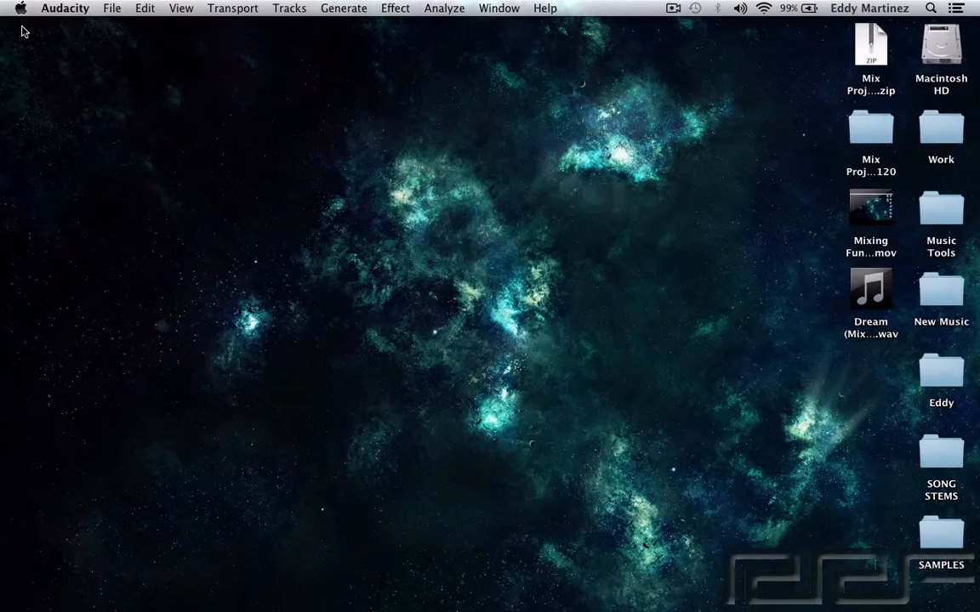
pyautogui.click(870, 289)
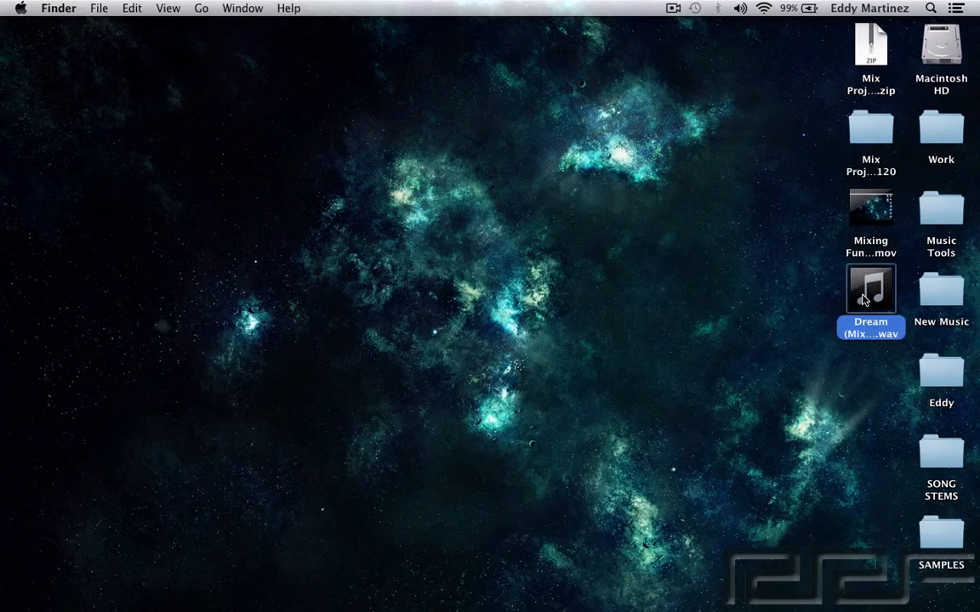
pyautogui.moveTo(868, 330)
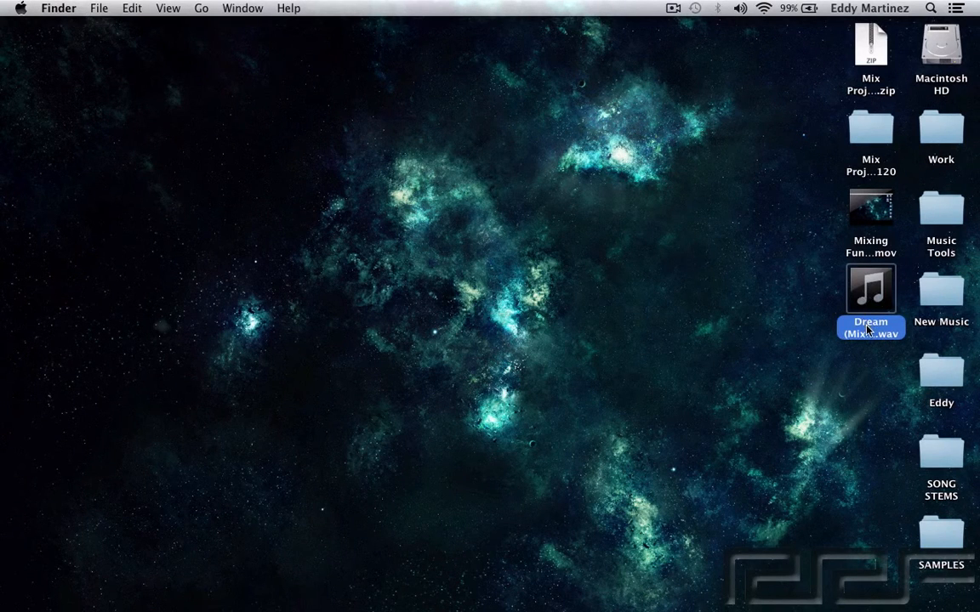
pyautogui.rightClick(870, 289)
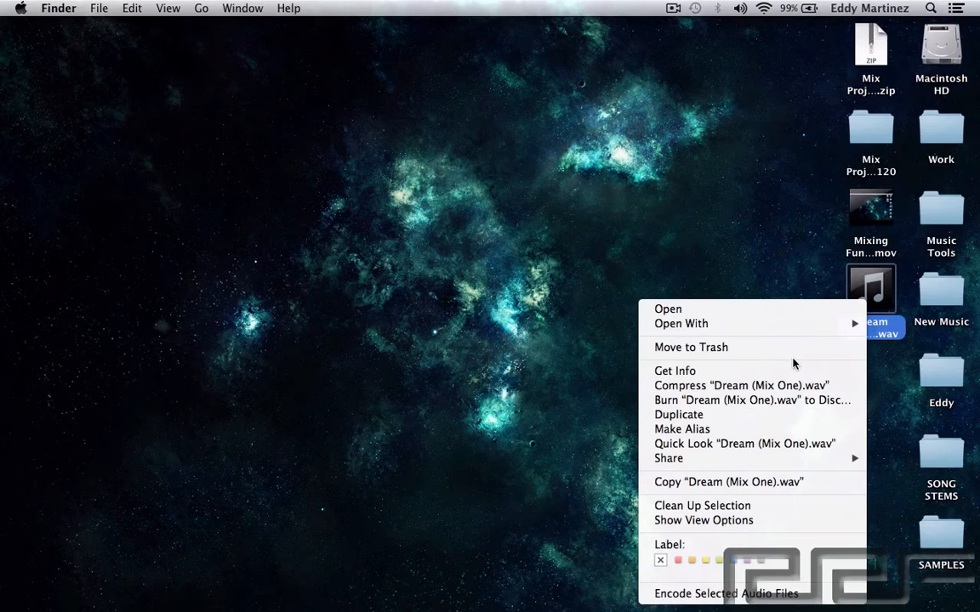
pyautogui.click(674, 370)
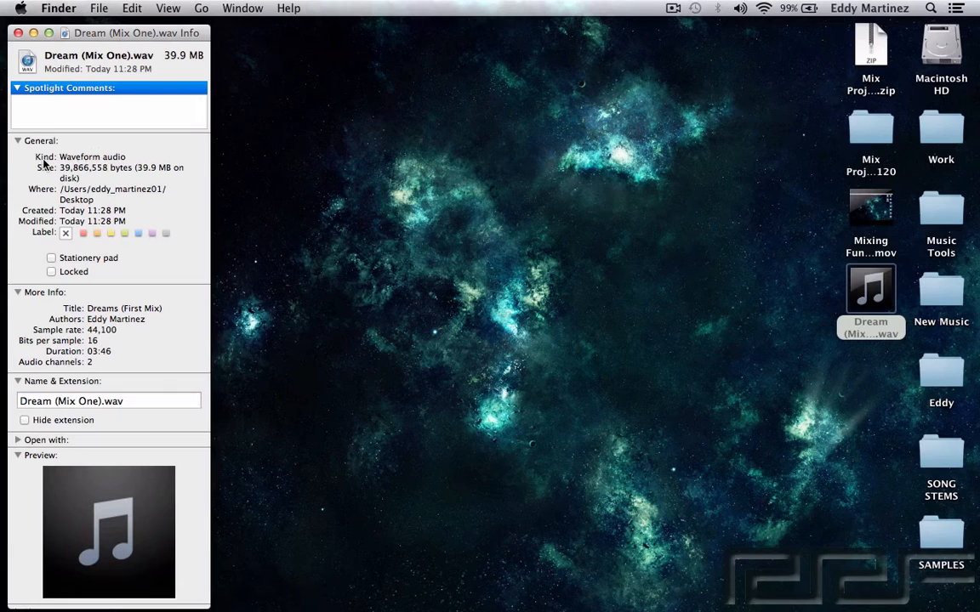
pyautogui.doubleClick(92, 157)
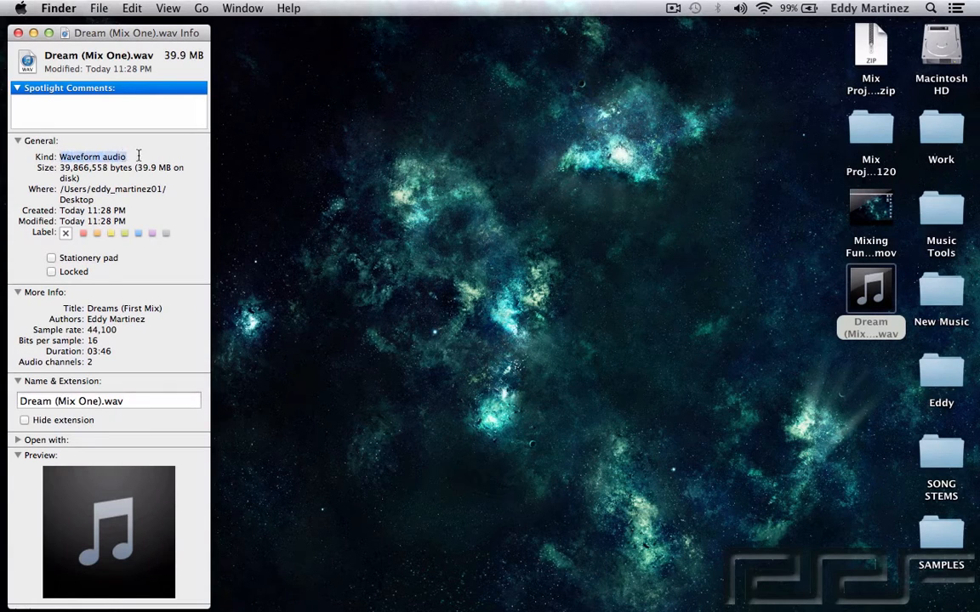
pyautogui.scroll(-3)
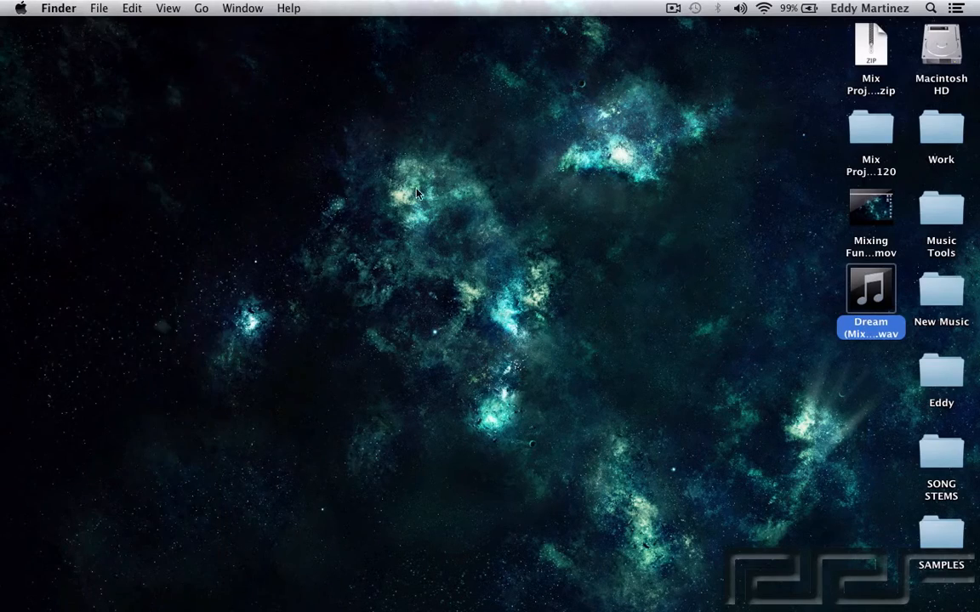
pyautogui.moveTo(409, 553)
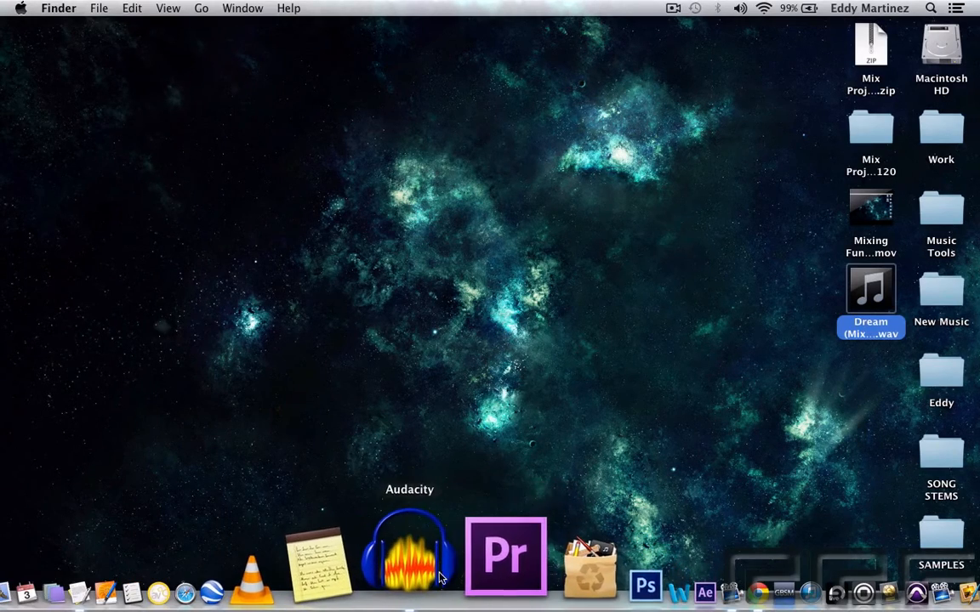
# Step: Switch back to Audacity from the Dock to show the Mix Project
pyautogui.click(409, 552)
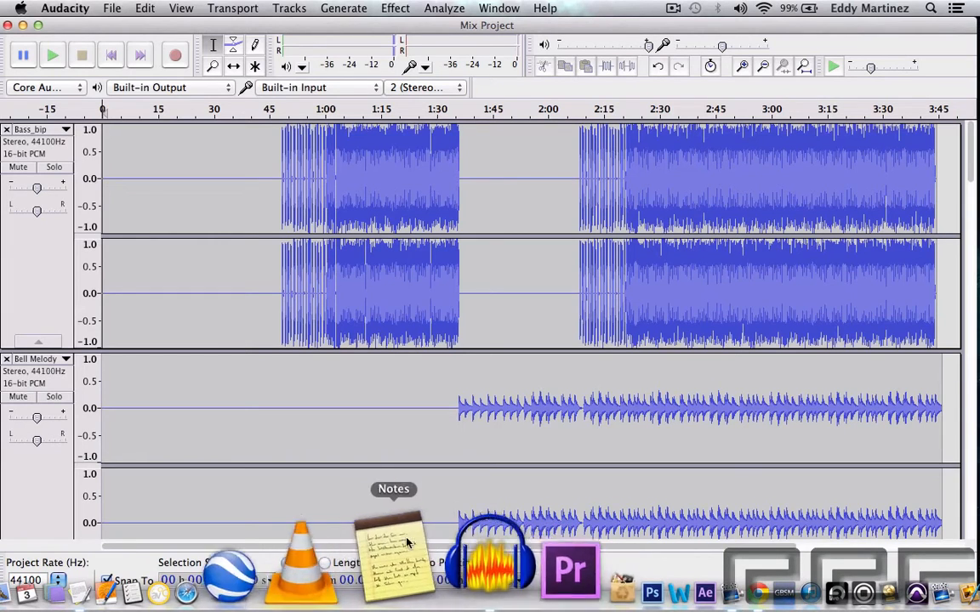
# Step: Open Audacity's File menu over the two-track Mix Project
pyautogui.click(111, 8)
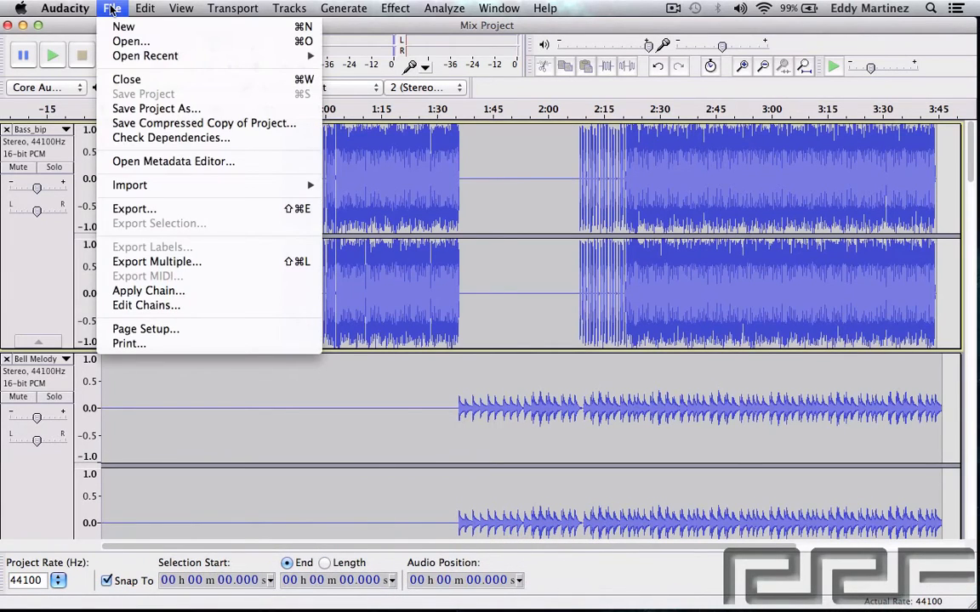
pyautogui.moveTo(156, 261)
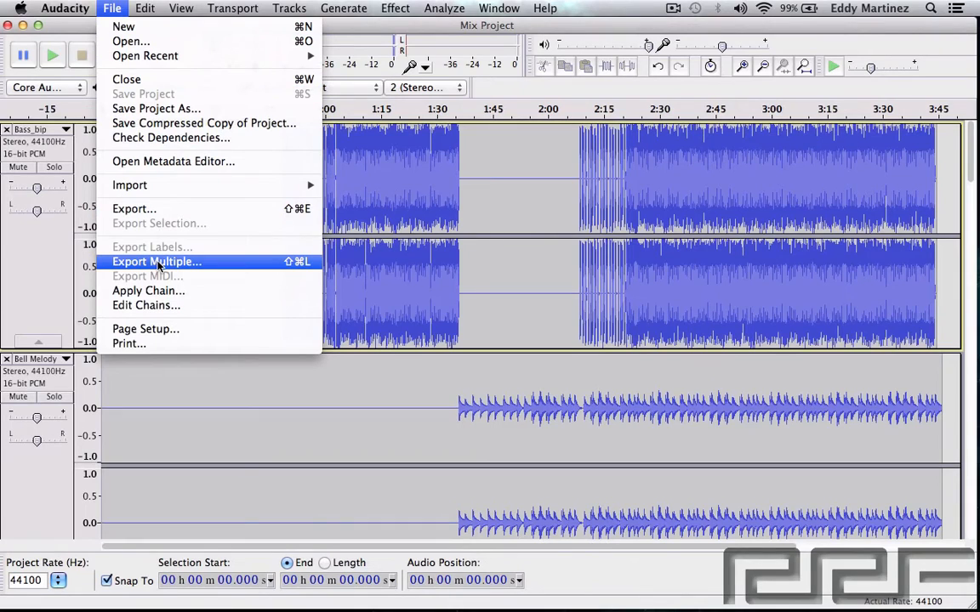
pyautogui.moveTo(273, 270)
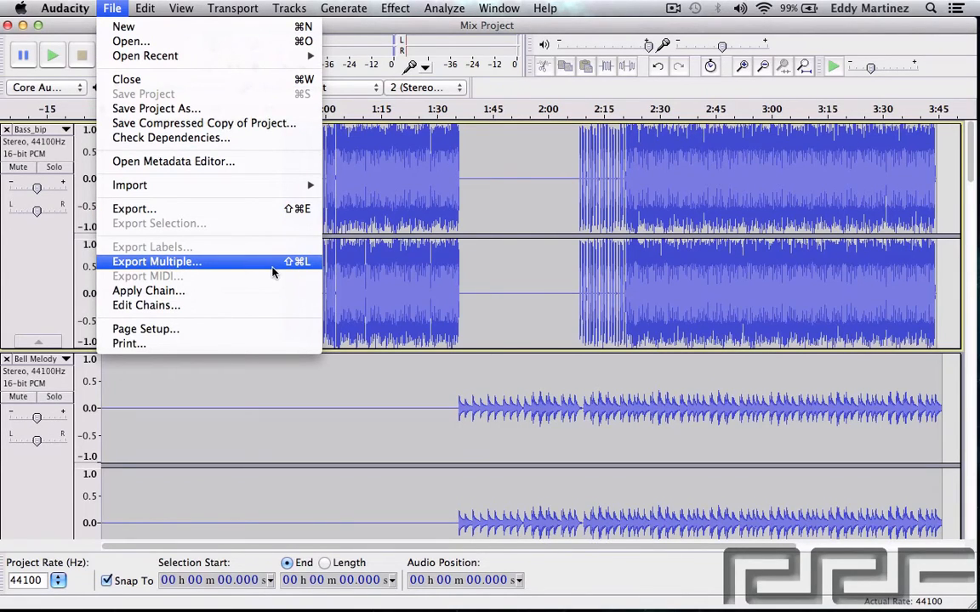
pyautogui.moveTo(299, 271)
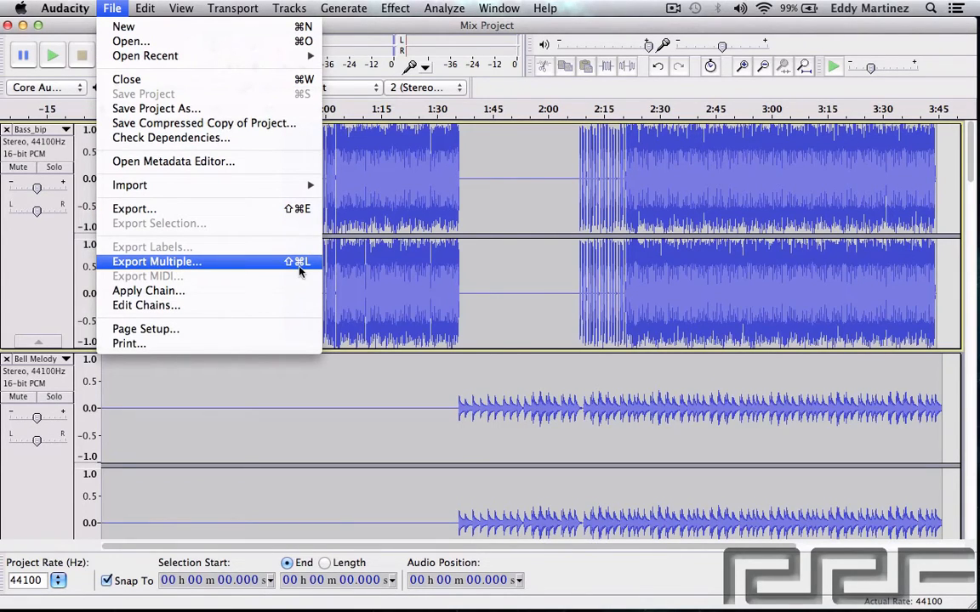
# Step: Set Export Multiple to split tracks into Desktop WAVs named by track, overwriting allowed
pyautogui.click(157, 261)
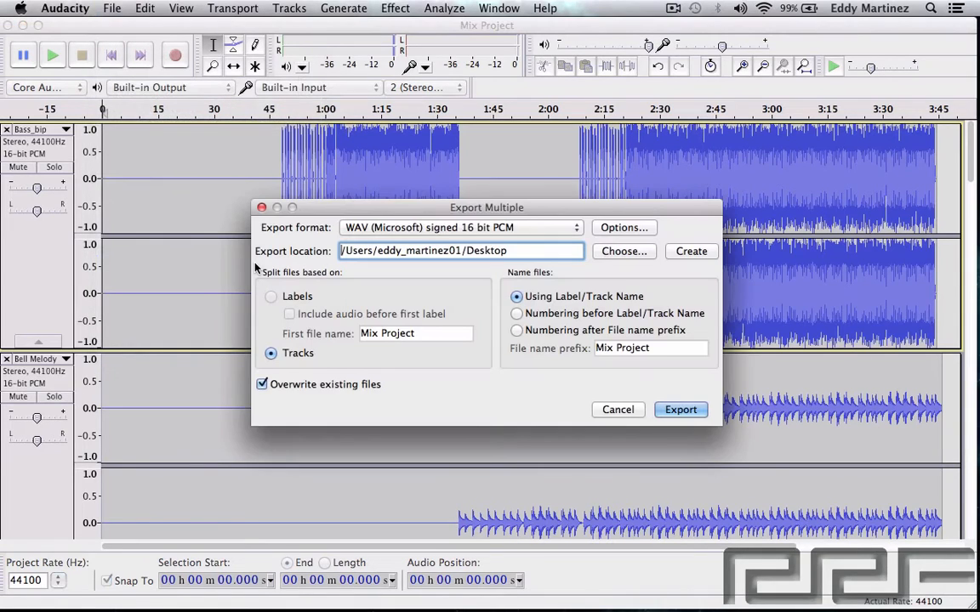
pyautogui.moveTo(358, 292)
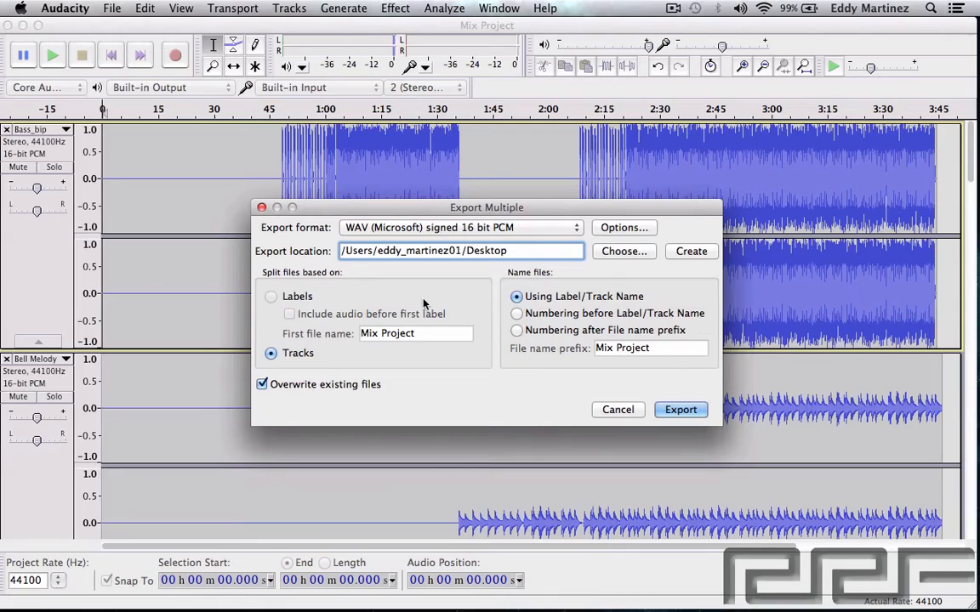
pyautogui.moveTo(429, 307)
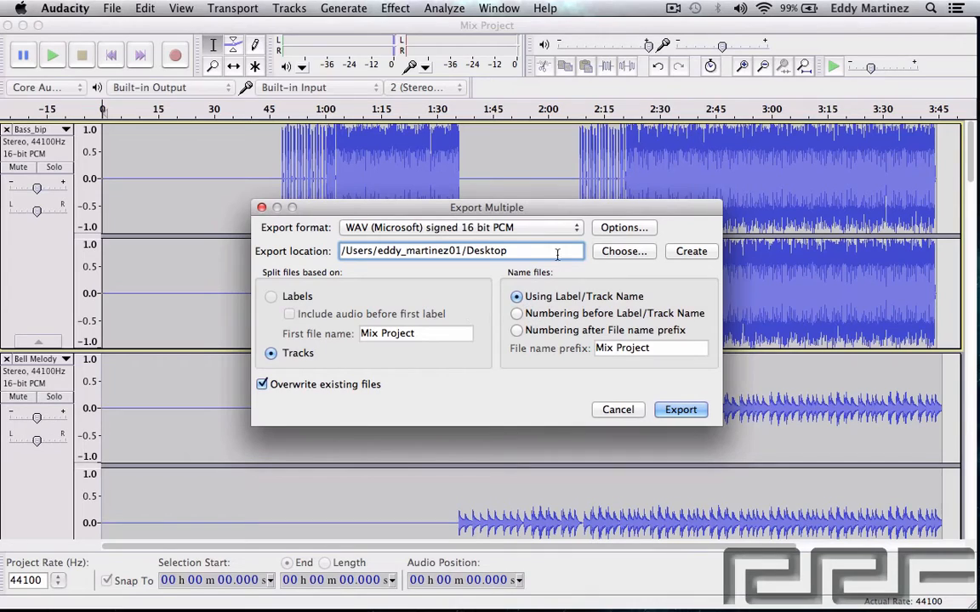
pyautogui.click(459, 227)
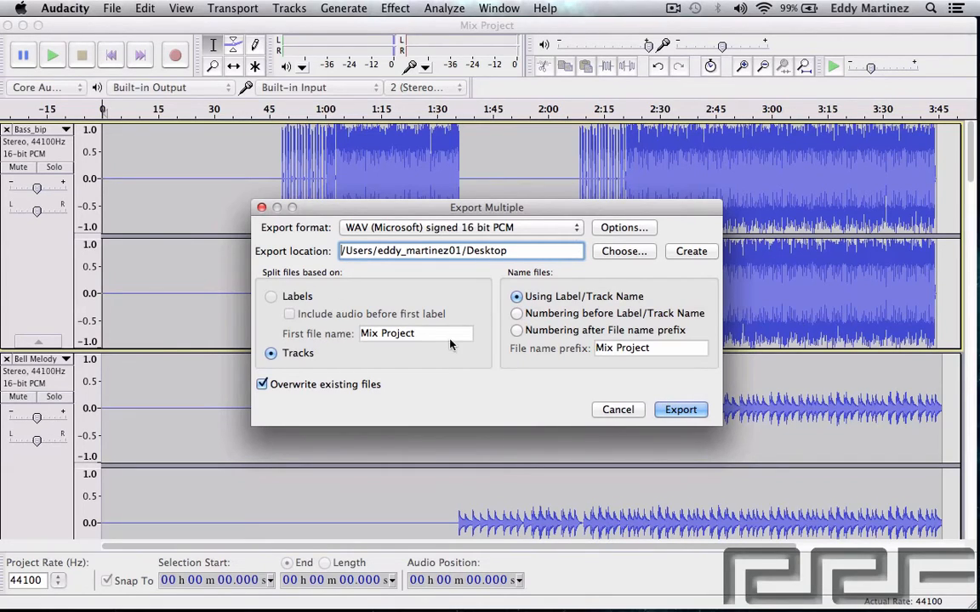
pyautogui.moveTo(424, 354)
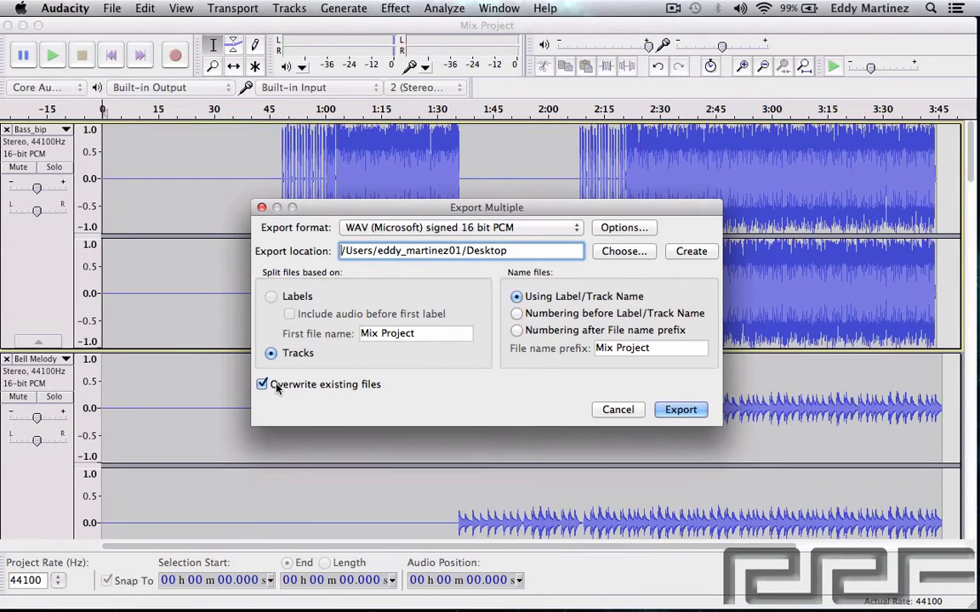
pyautogui.click(262, 384)
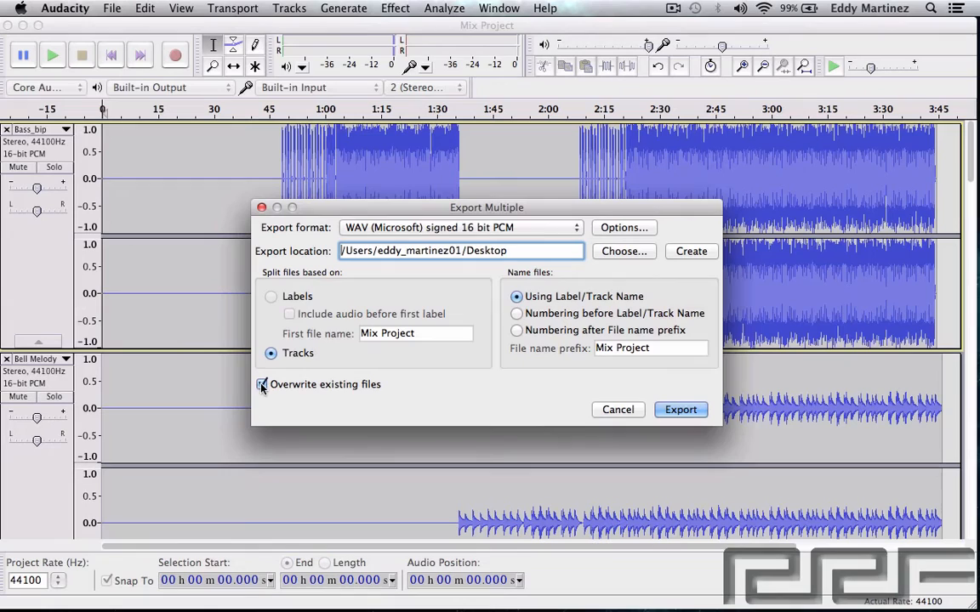
pyautogui.click(263, 384)
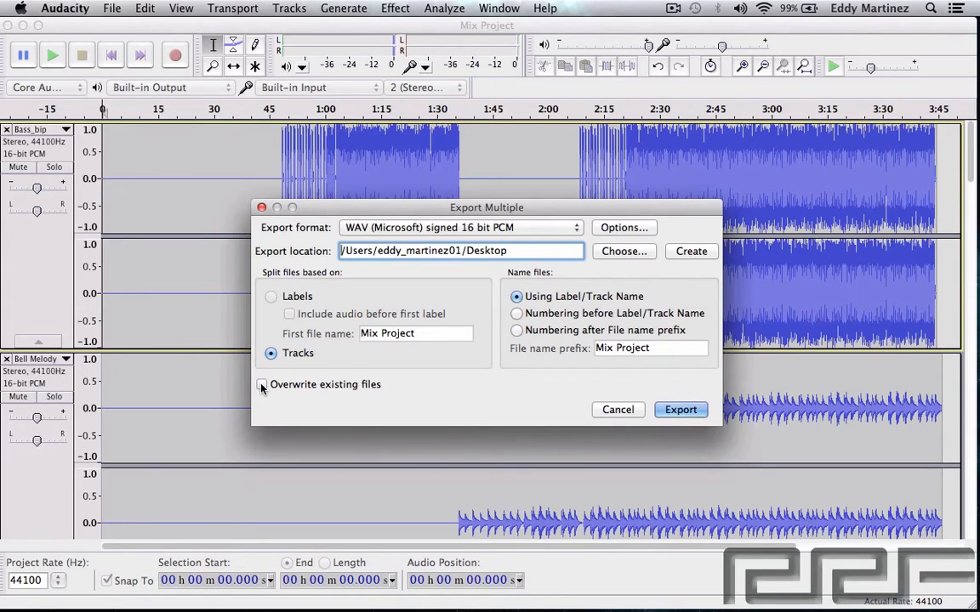
pyautogui.click(262, 385)
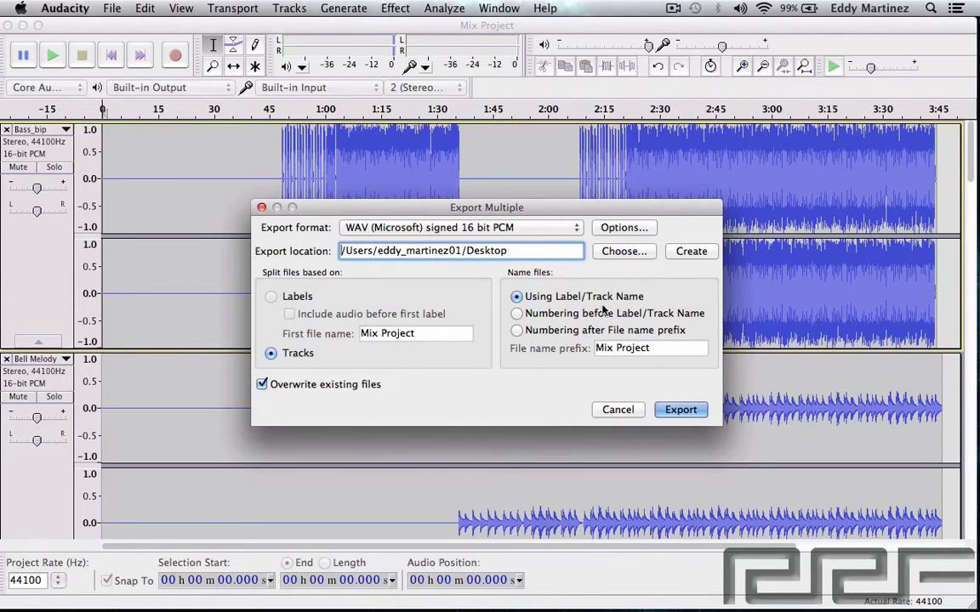
pyautogui.moveTo(523, 291)
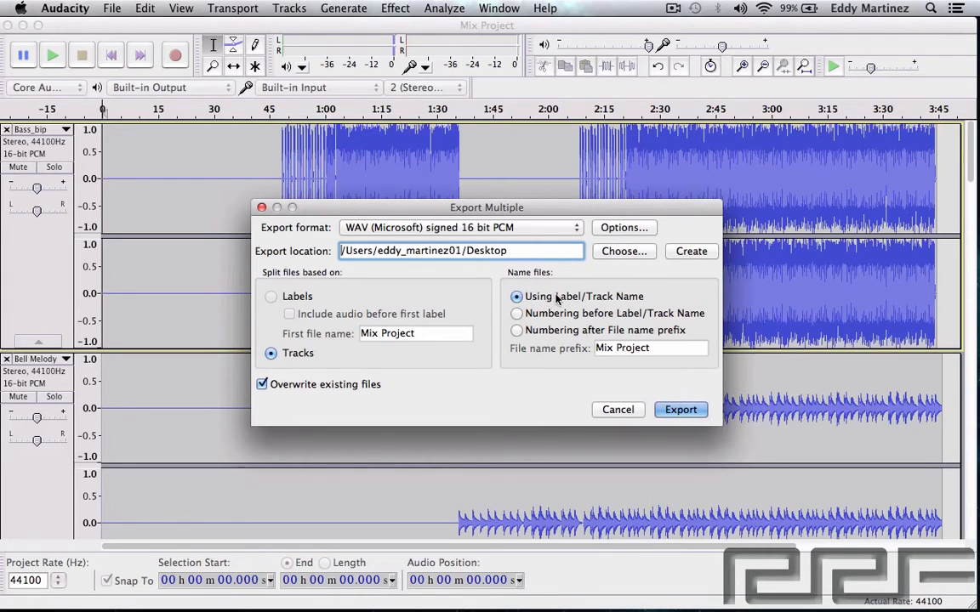
pyautogui.moveTo(527, 287)
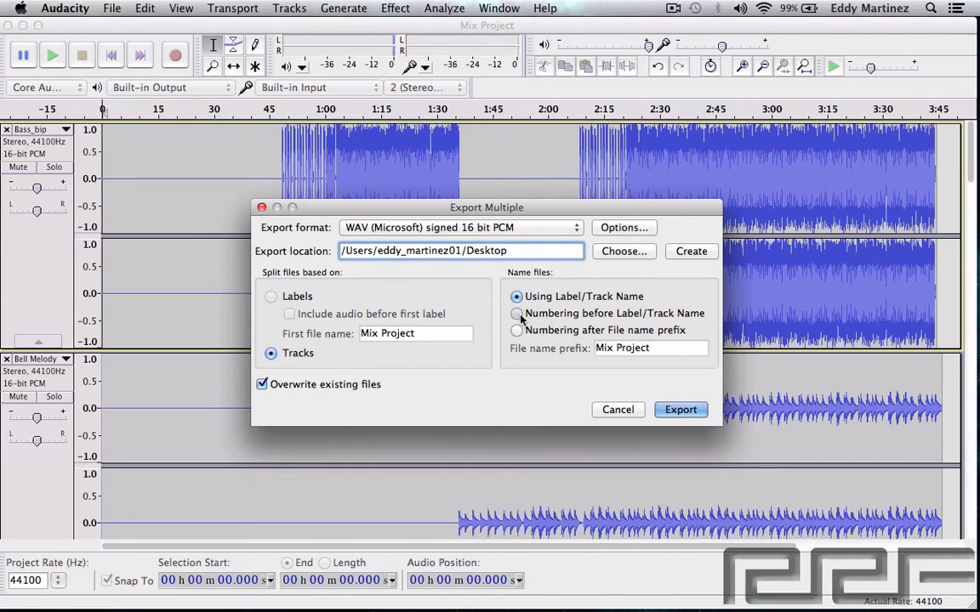
pyautogui.click(516, 313)
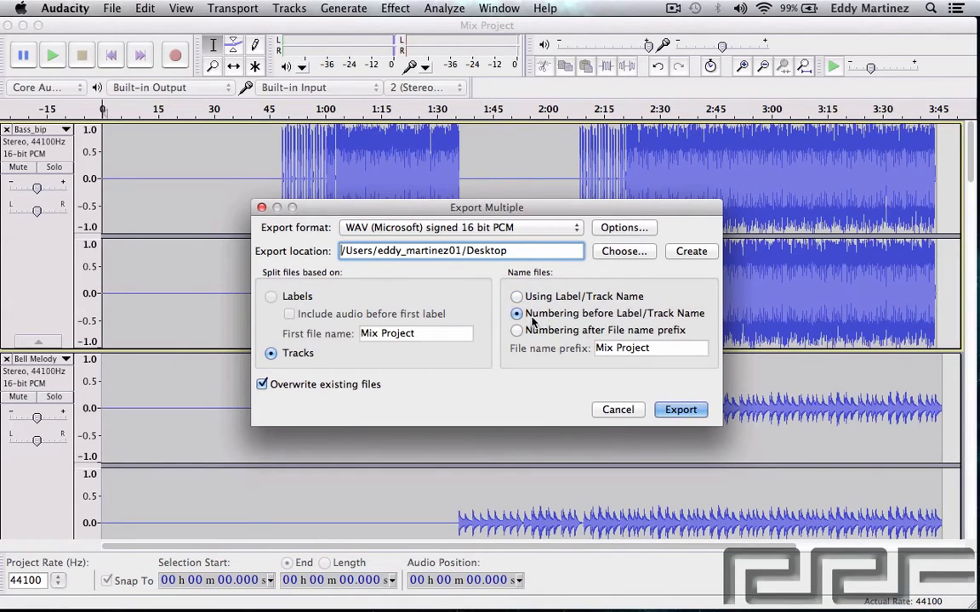
pyautogui.click(516, 296)
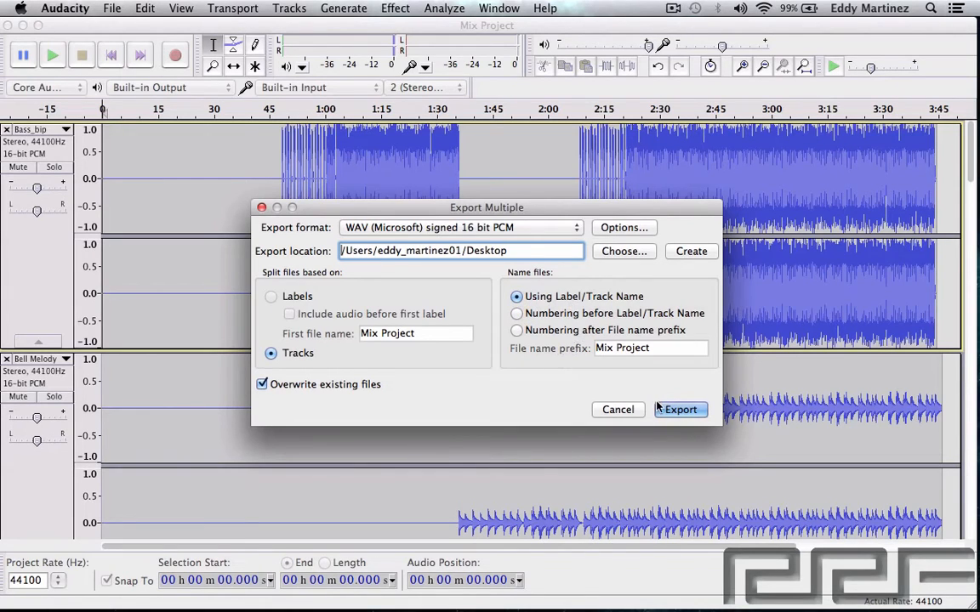
# Step: Start the per-track export, accept Bass's metadata, and trim _bip from Clap
pyautogui.click(681, 409)
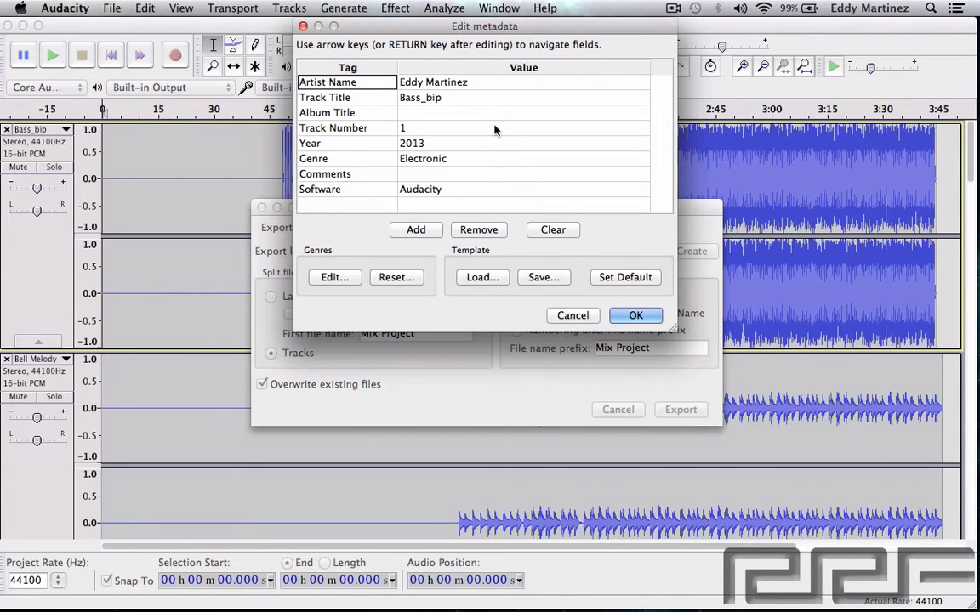
pyautogui.moveTo(482, 121)
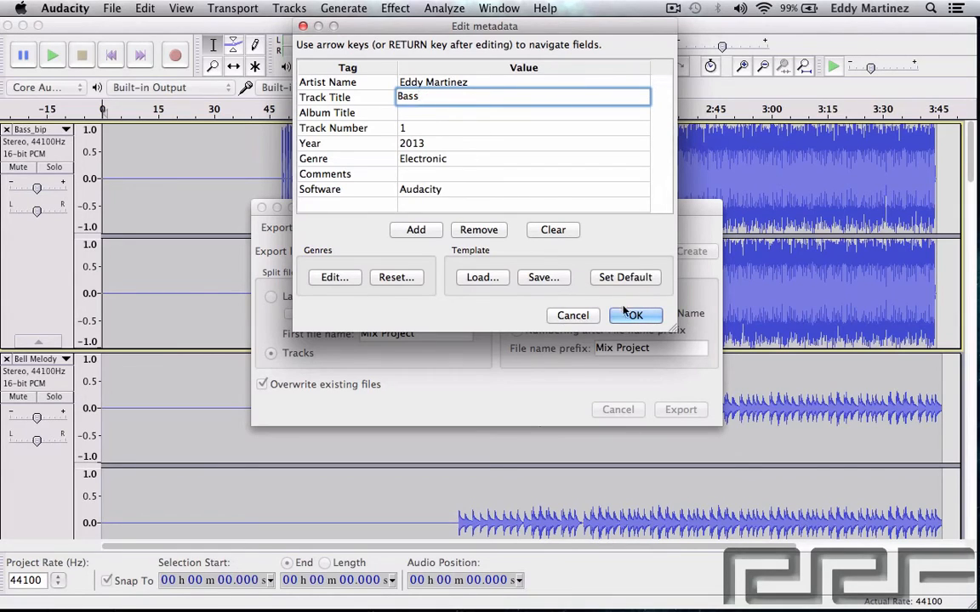
pyautogui.click(635, 316)
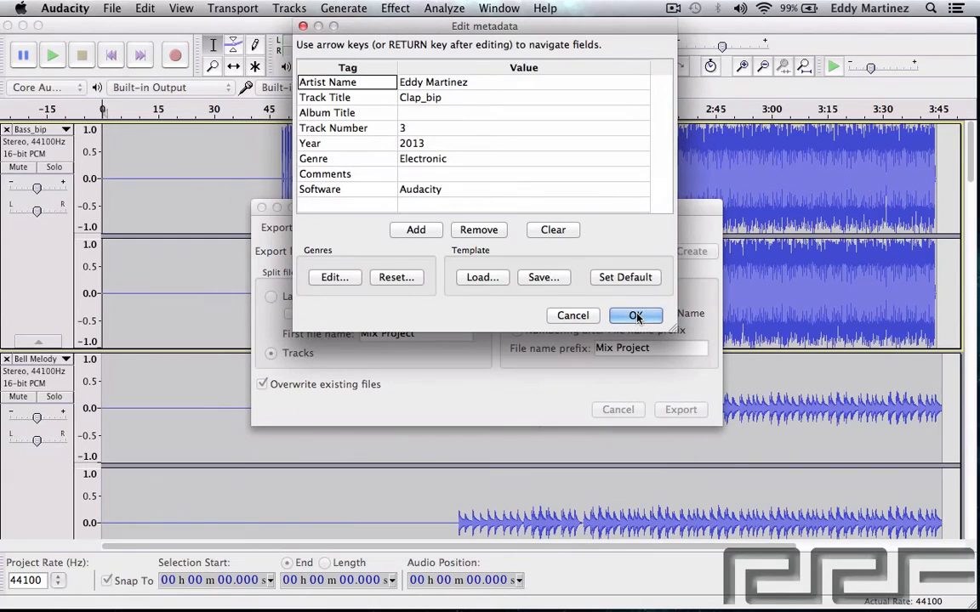
pyautogui.click(523, 96)
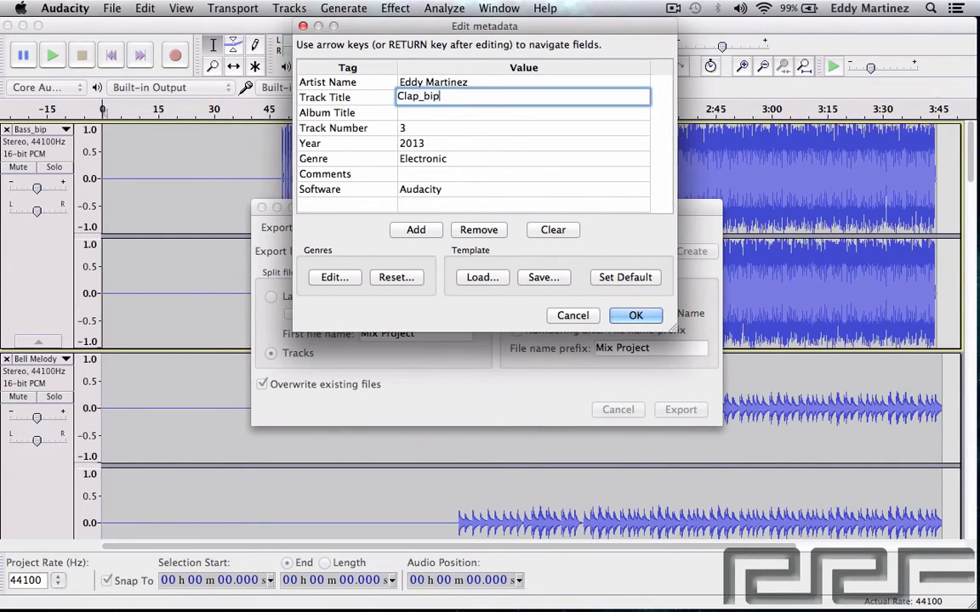
pyautogui.press('backspace')
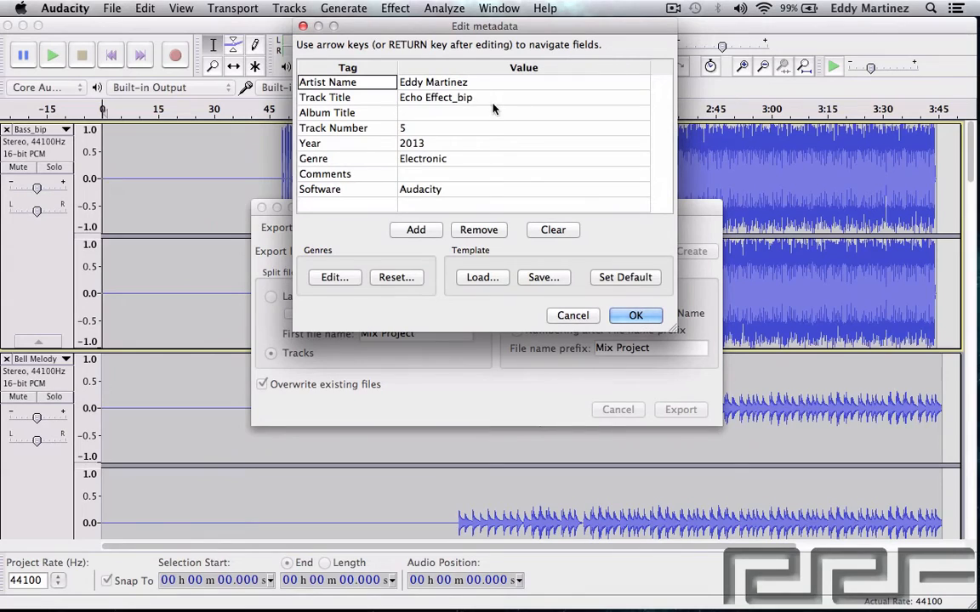
# Step: Trim _bip from the Echo Effect, Filtered Melody and Hi Hat track titles
pyautogui.click(523, 96)
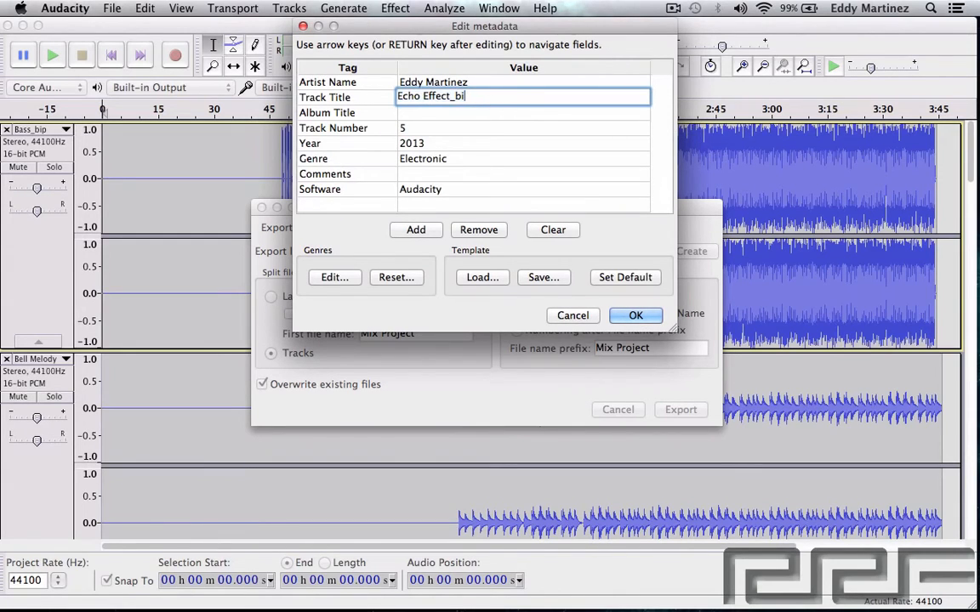
pyautogui.press('backspace')
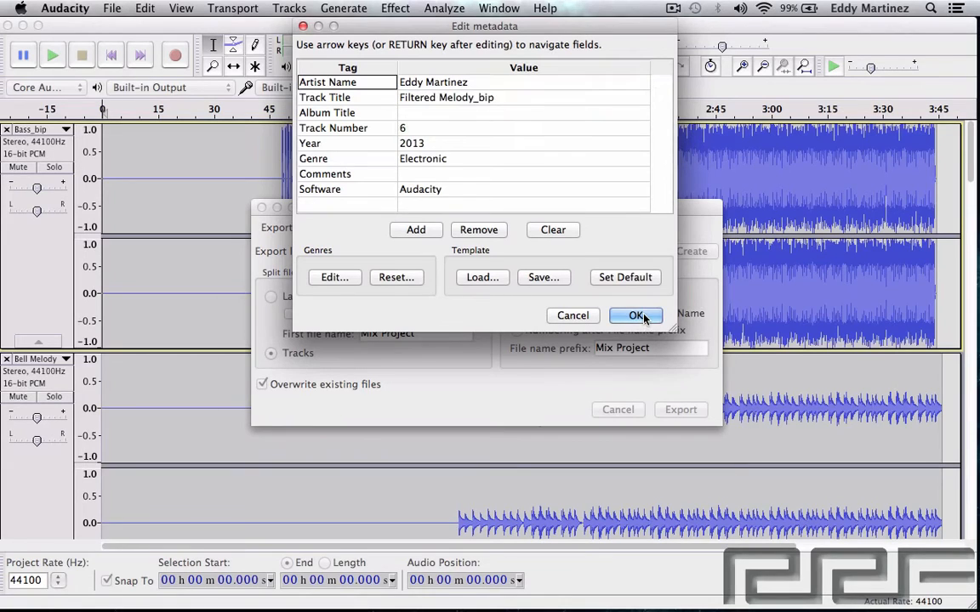
pyautogui.click(523, 96)
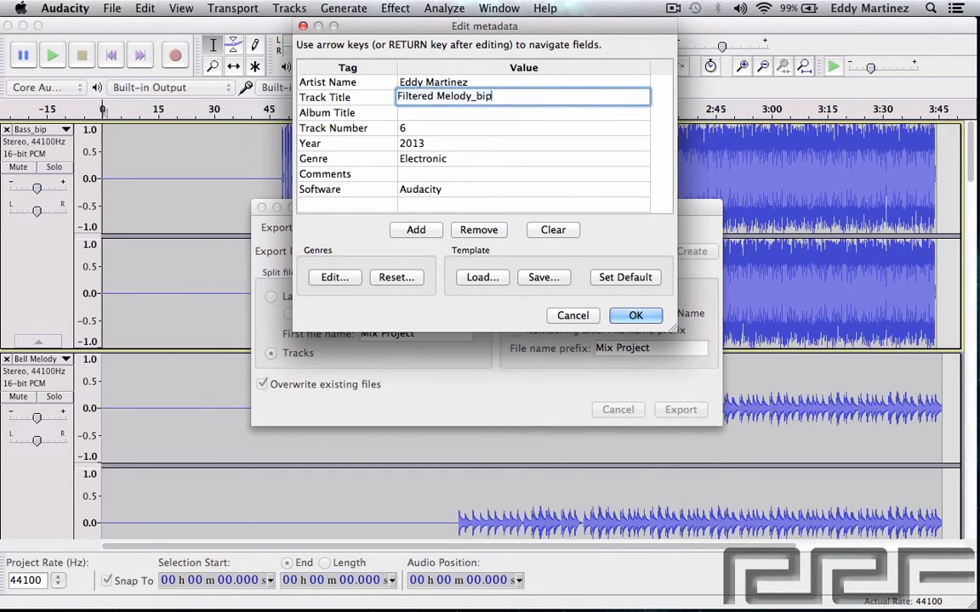
pyautogui.press('BackSpace')
pyautogui.write('Hi Ha')
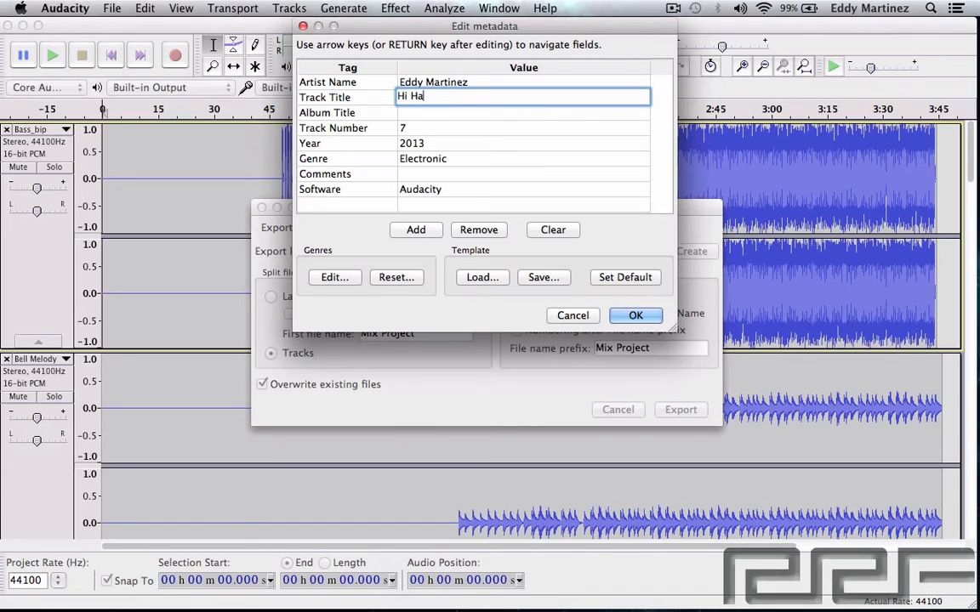
pyautogui.write('t')
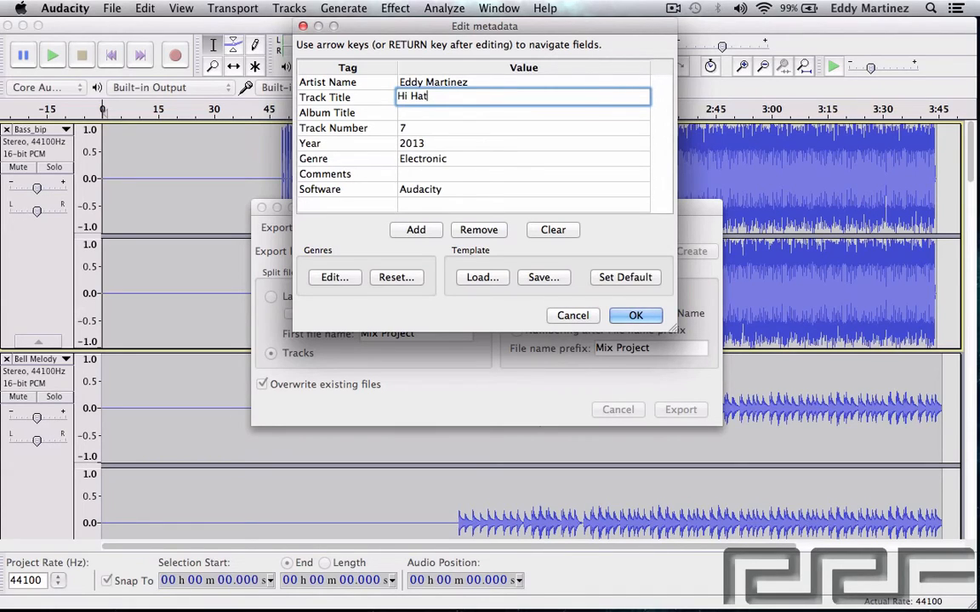
pyautogui.click(636, 315)
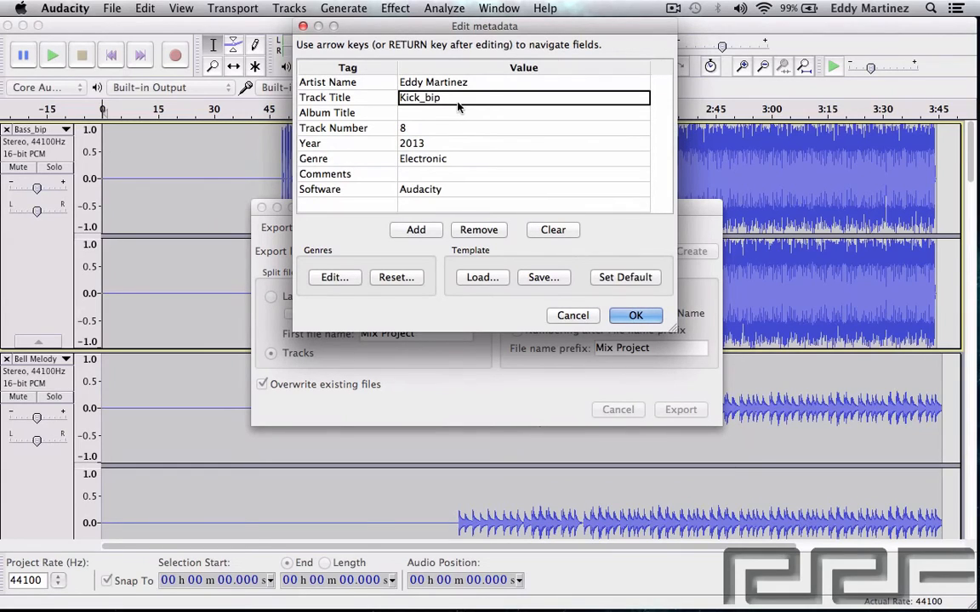
# Step: Remove _bip from the Kick and Snare titles and confirm the final metadata prompt
pyautogui.press('backspace')
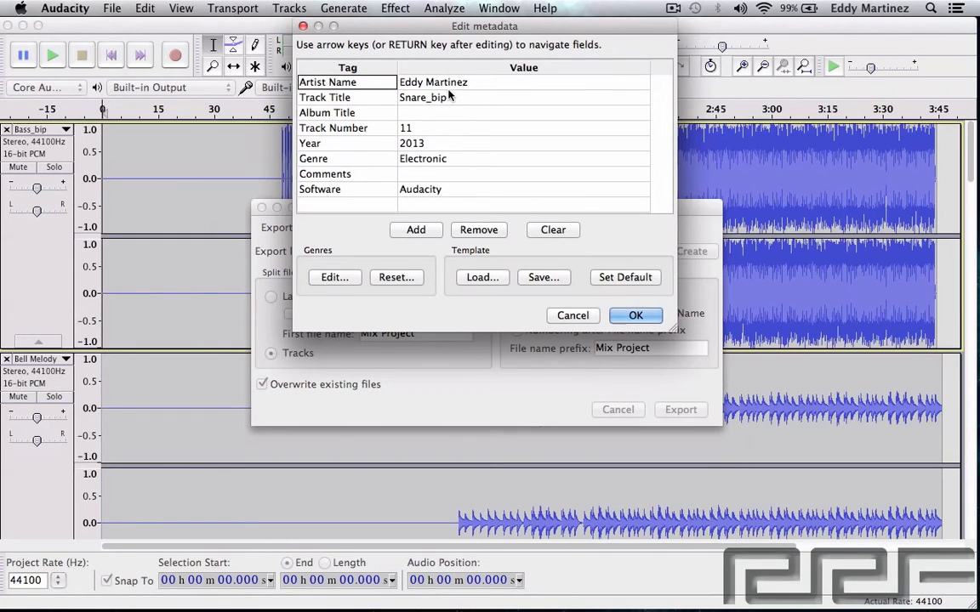
pyautogui.click(523, 96)
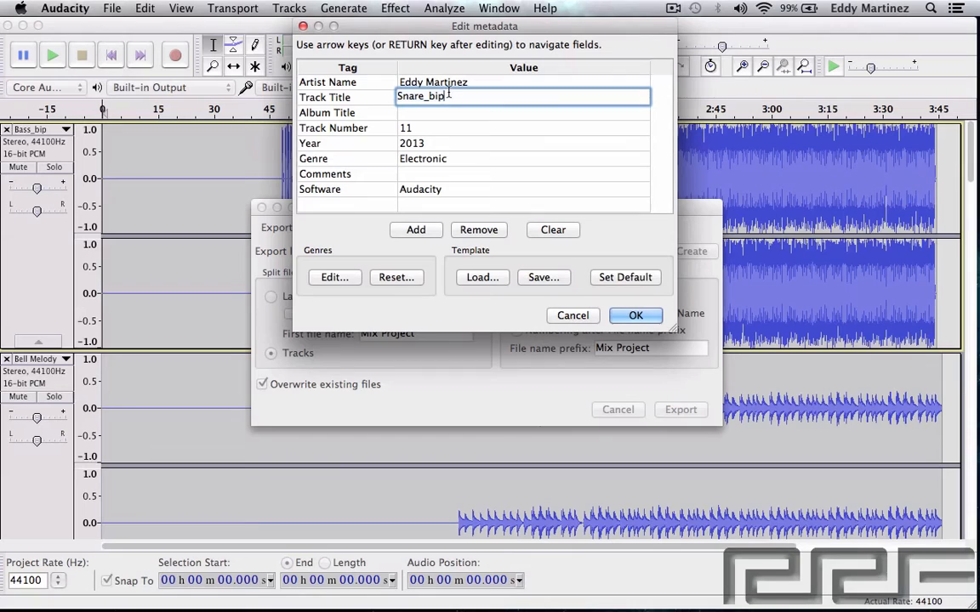
pyautogui.press('BackSpace')
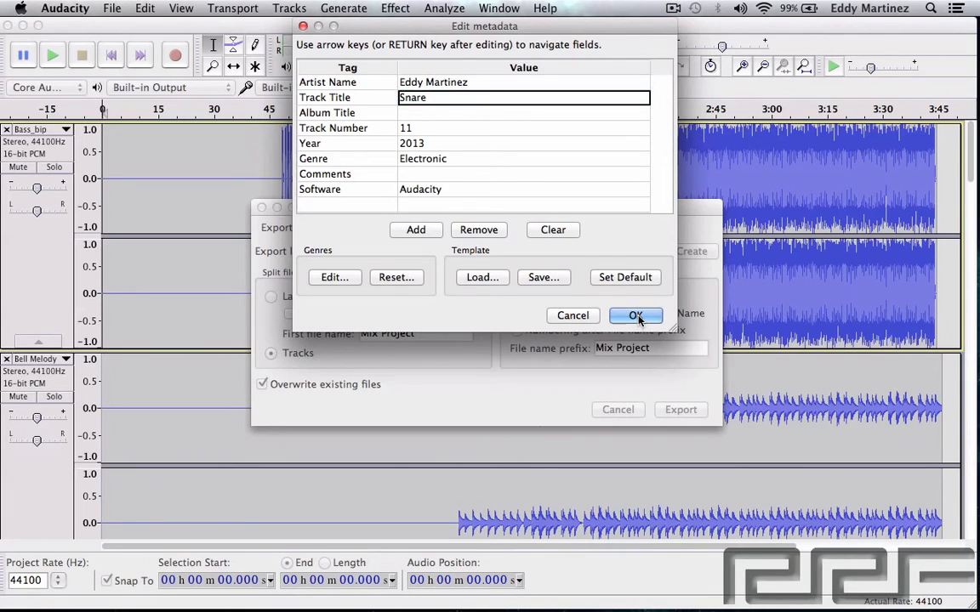
pyautogui.click(636, 315)
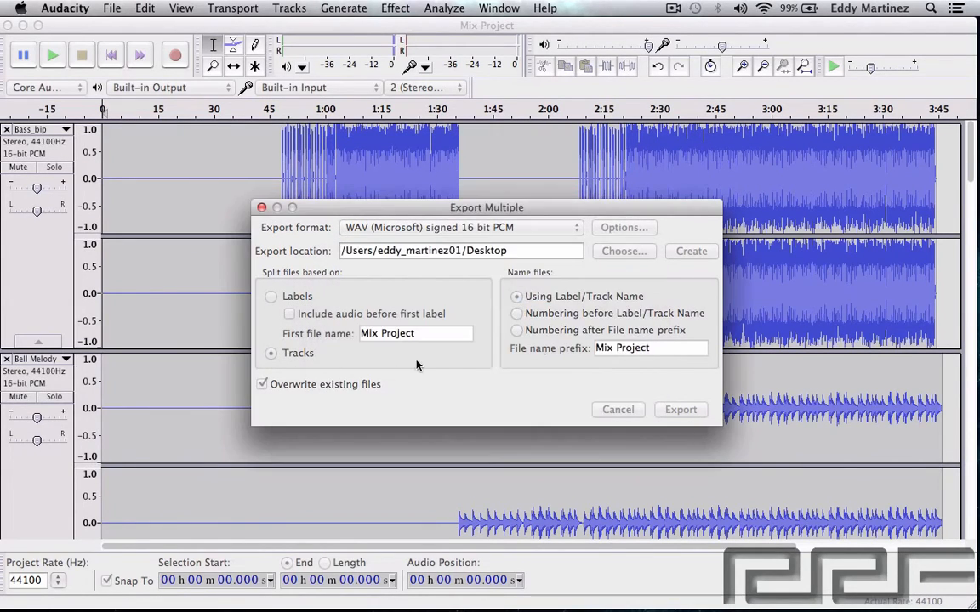
# Step: Finish writing the 11 track WAV files and close the export summary
pyautogui.click(680, 409)
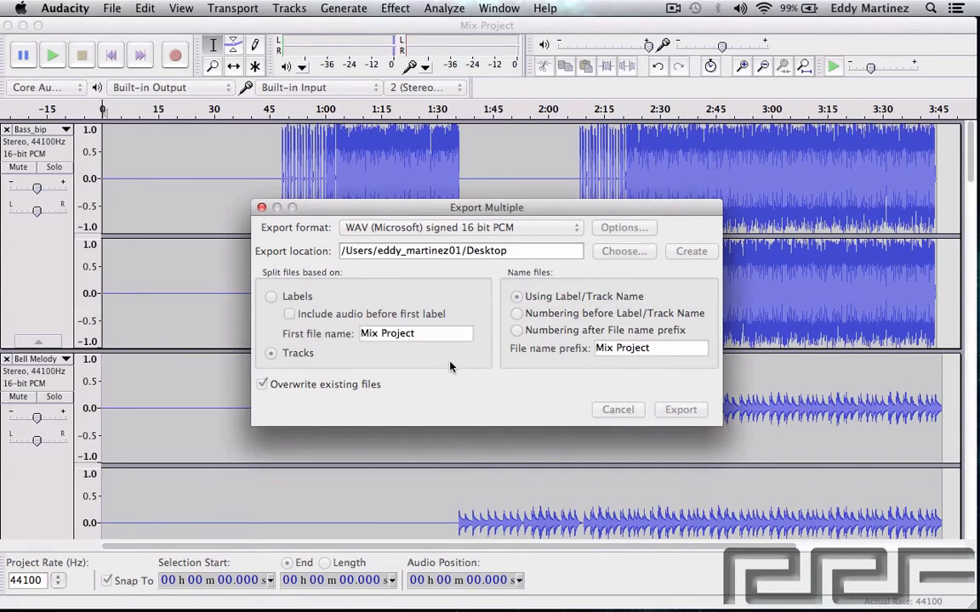
pyautogui.click(681, 409)
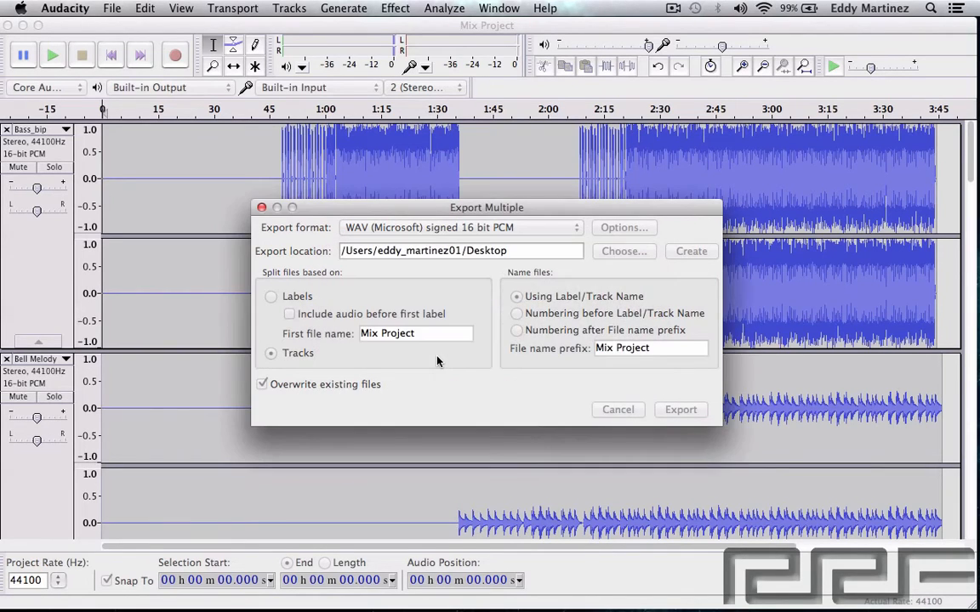
pyautogui.click(681, 409)
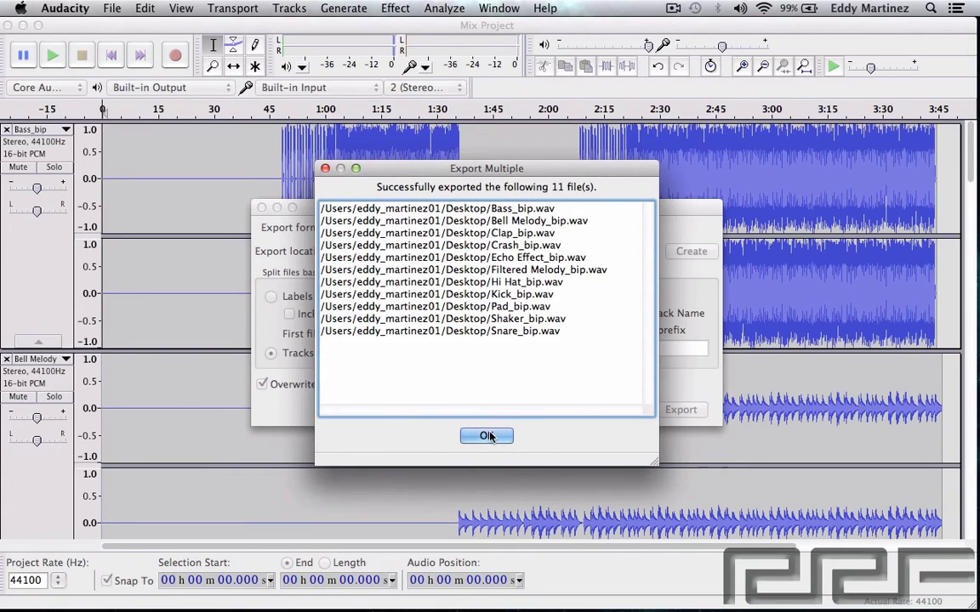
pyautogui.click(487, 435)
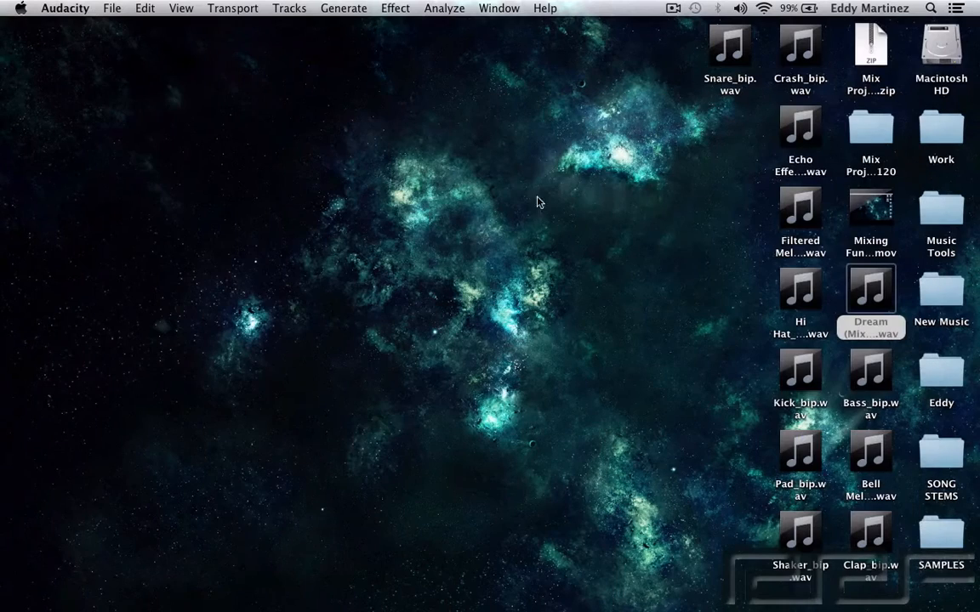
pyautogui.moveTo(713, 28)
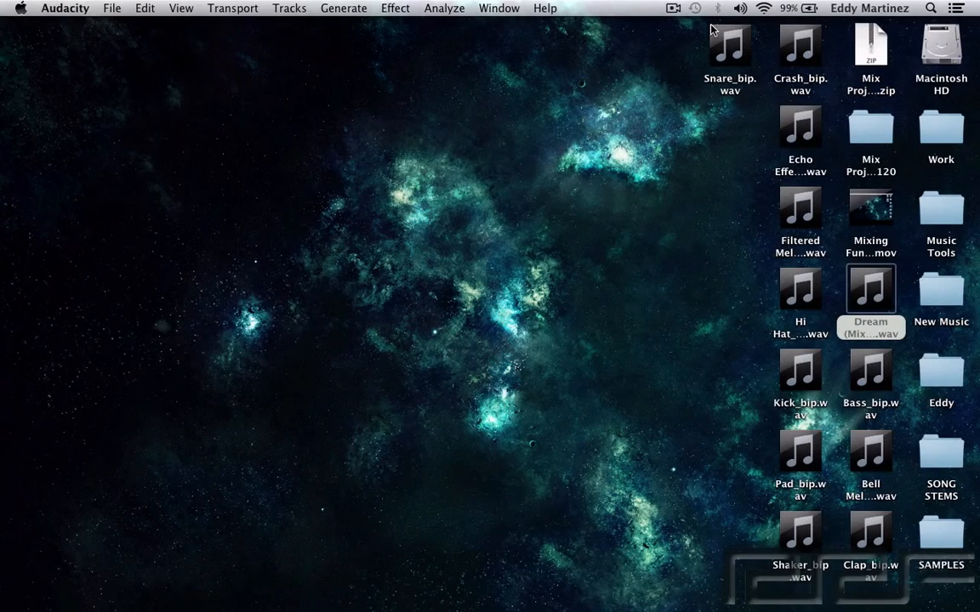
pyautogui.moveTo(855, 249)
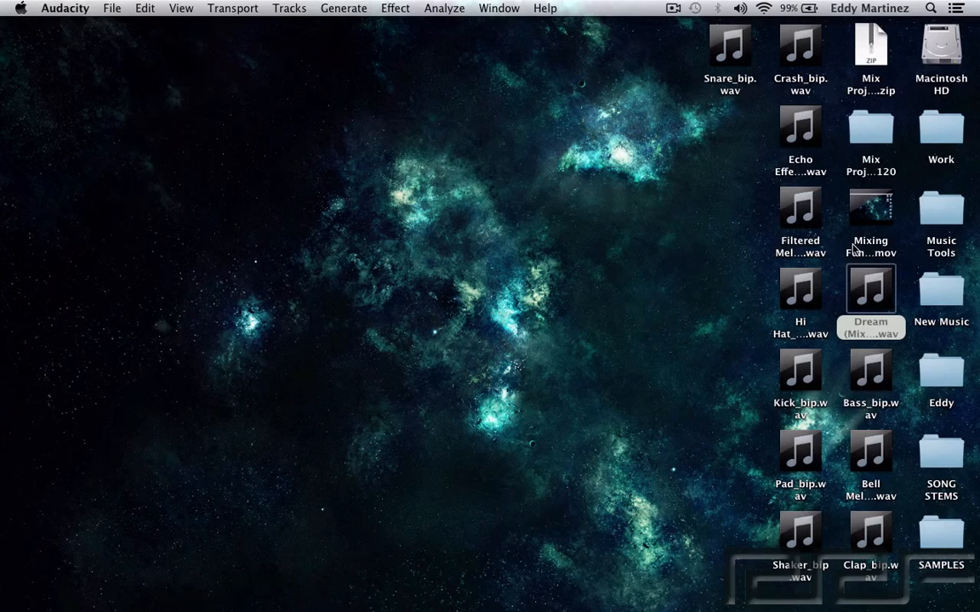
# Step: Select the Dream (Mix One).wav icon among the exported track WAV files on the desktop
pyautogui.click(870, 302)
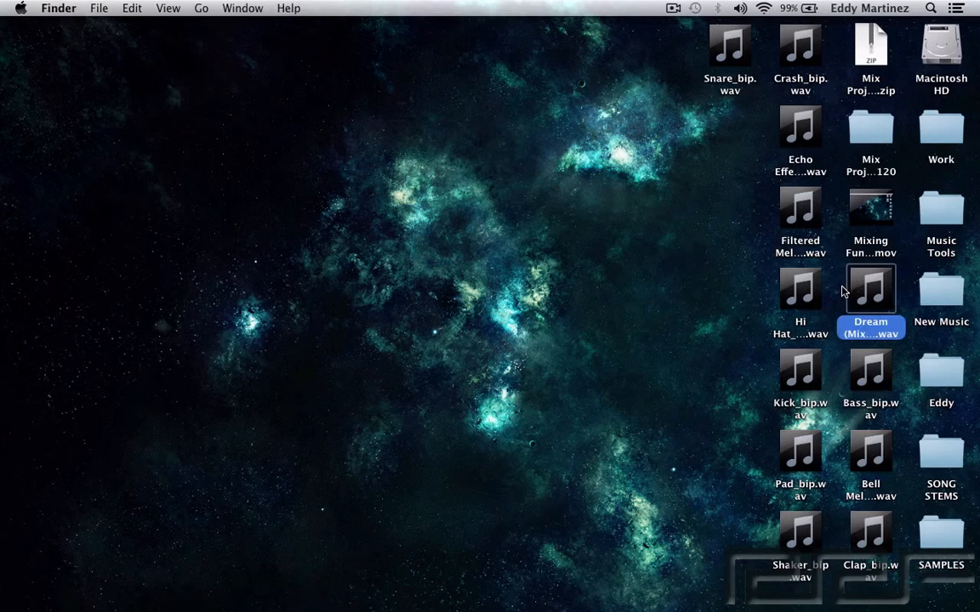
pyautogui.moveTo(876, 299)
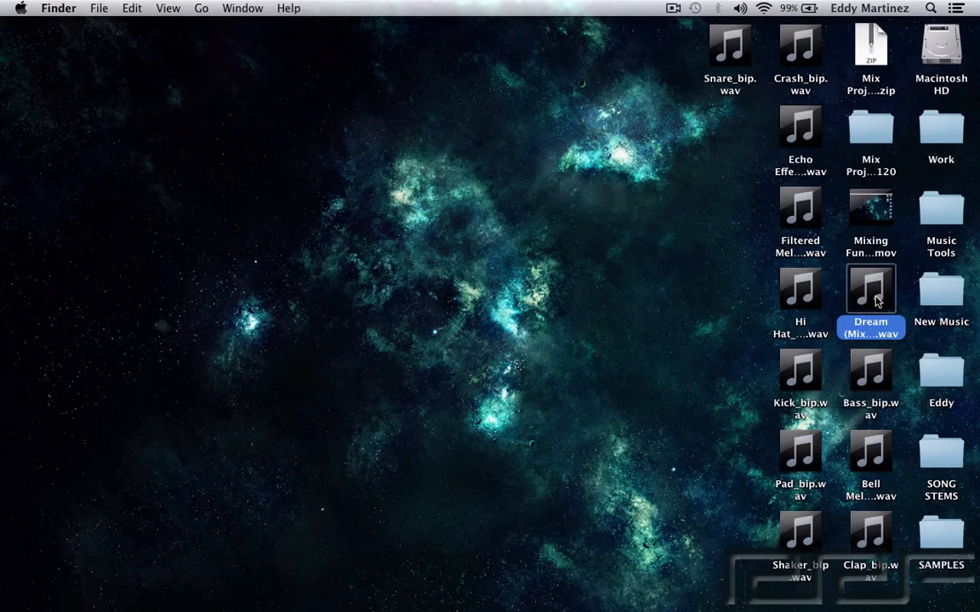
pyautogui.moveTo(759, 204)
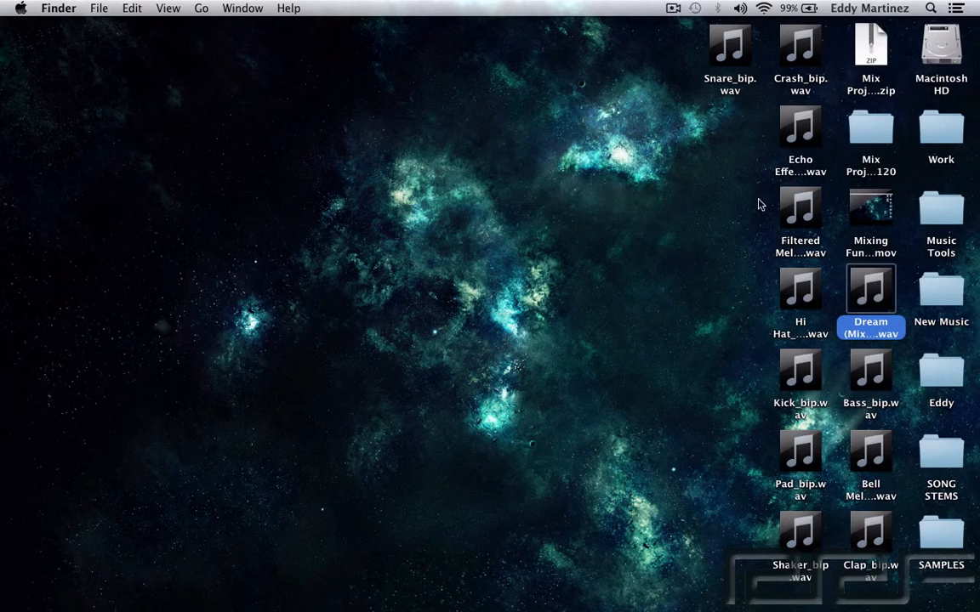
pyautogui.moveTo(757, 204); pyautogui.dragTo(829, 548)
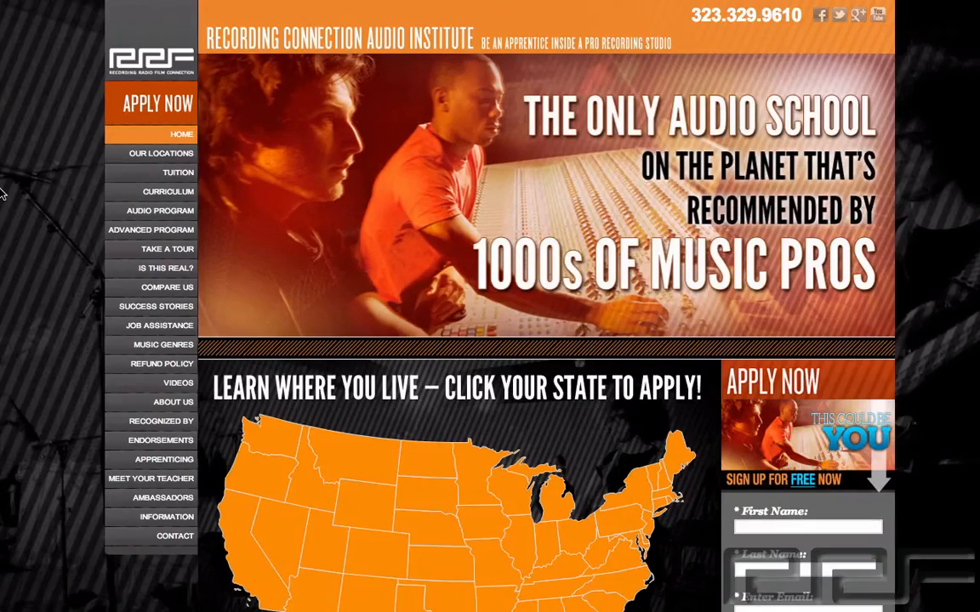
# Step: Go from the Apply Now sign-up page to The Celebrity Difference page and View More producers
pyautogui.scroll(-3)
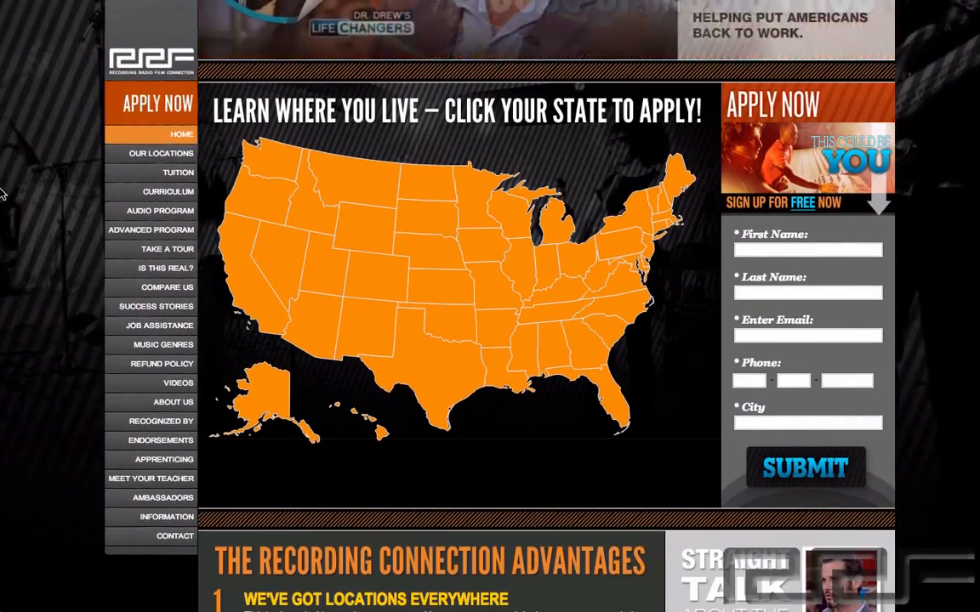
pyautogui.scroll(3)
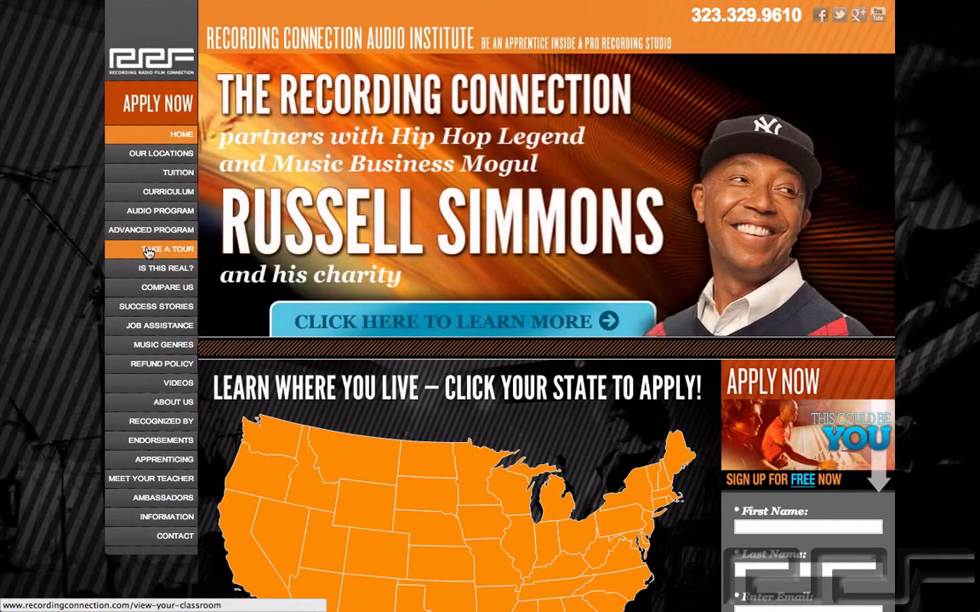
pyautogui.click(158, 104)
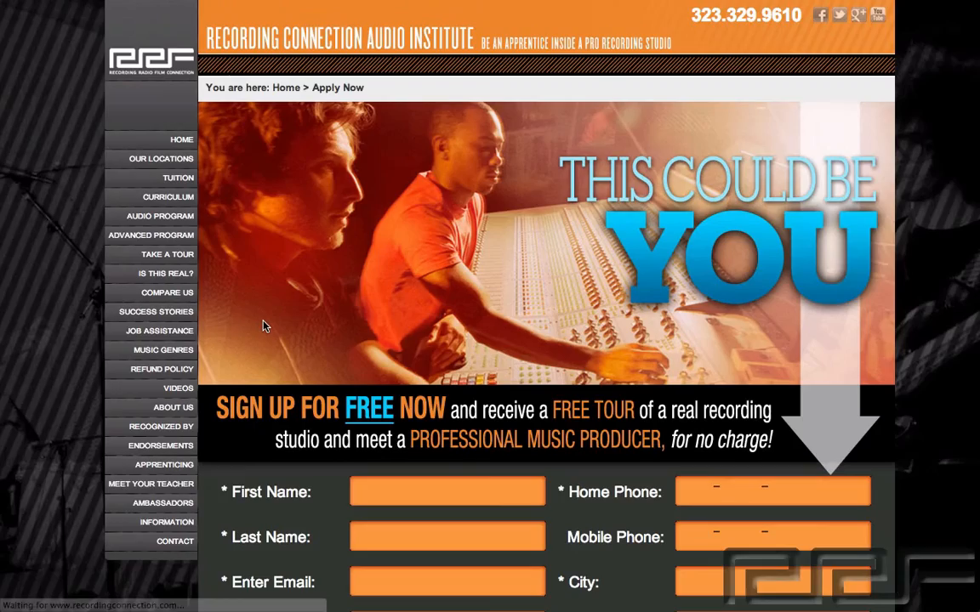
pyautogui.click(156, 312)
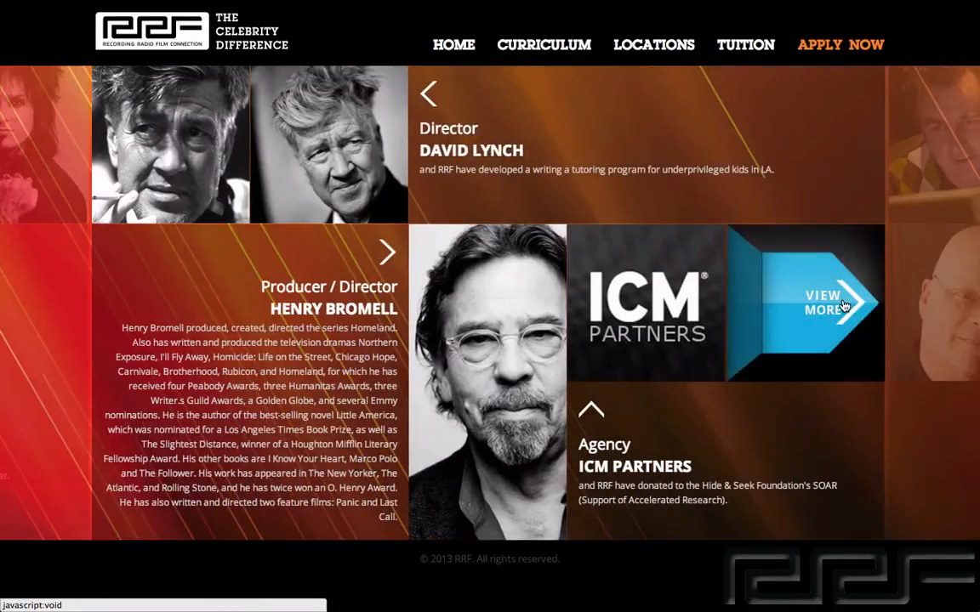
pyautogui.click(822, 302)
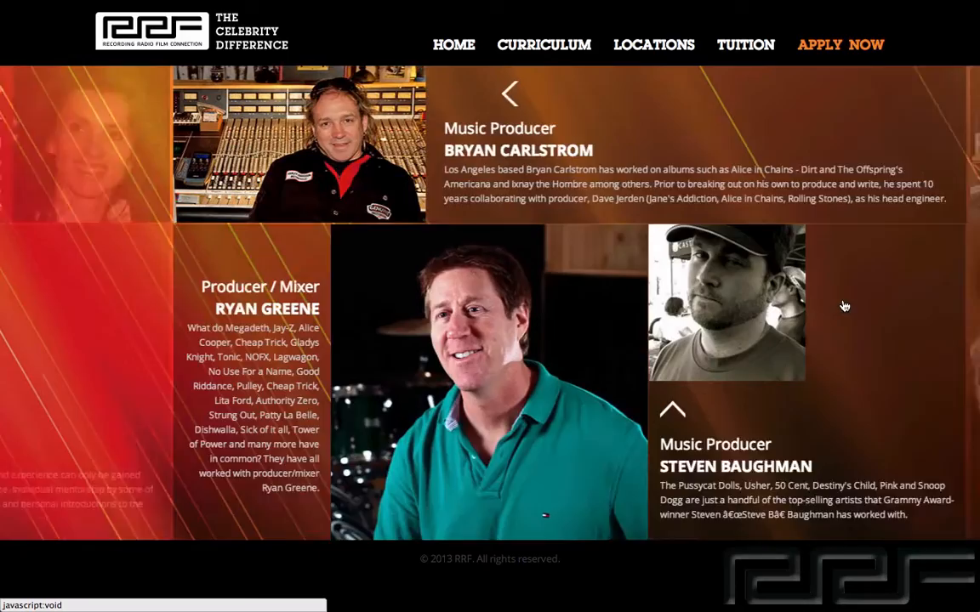